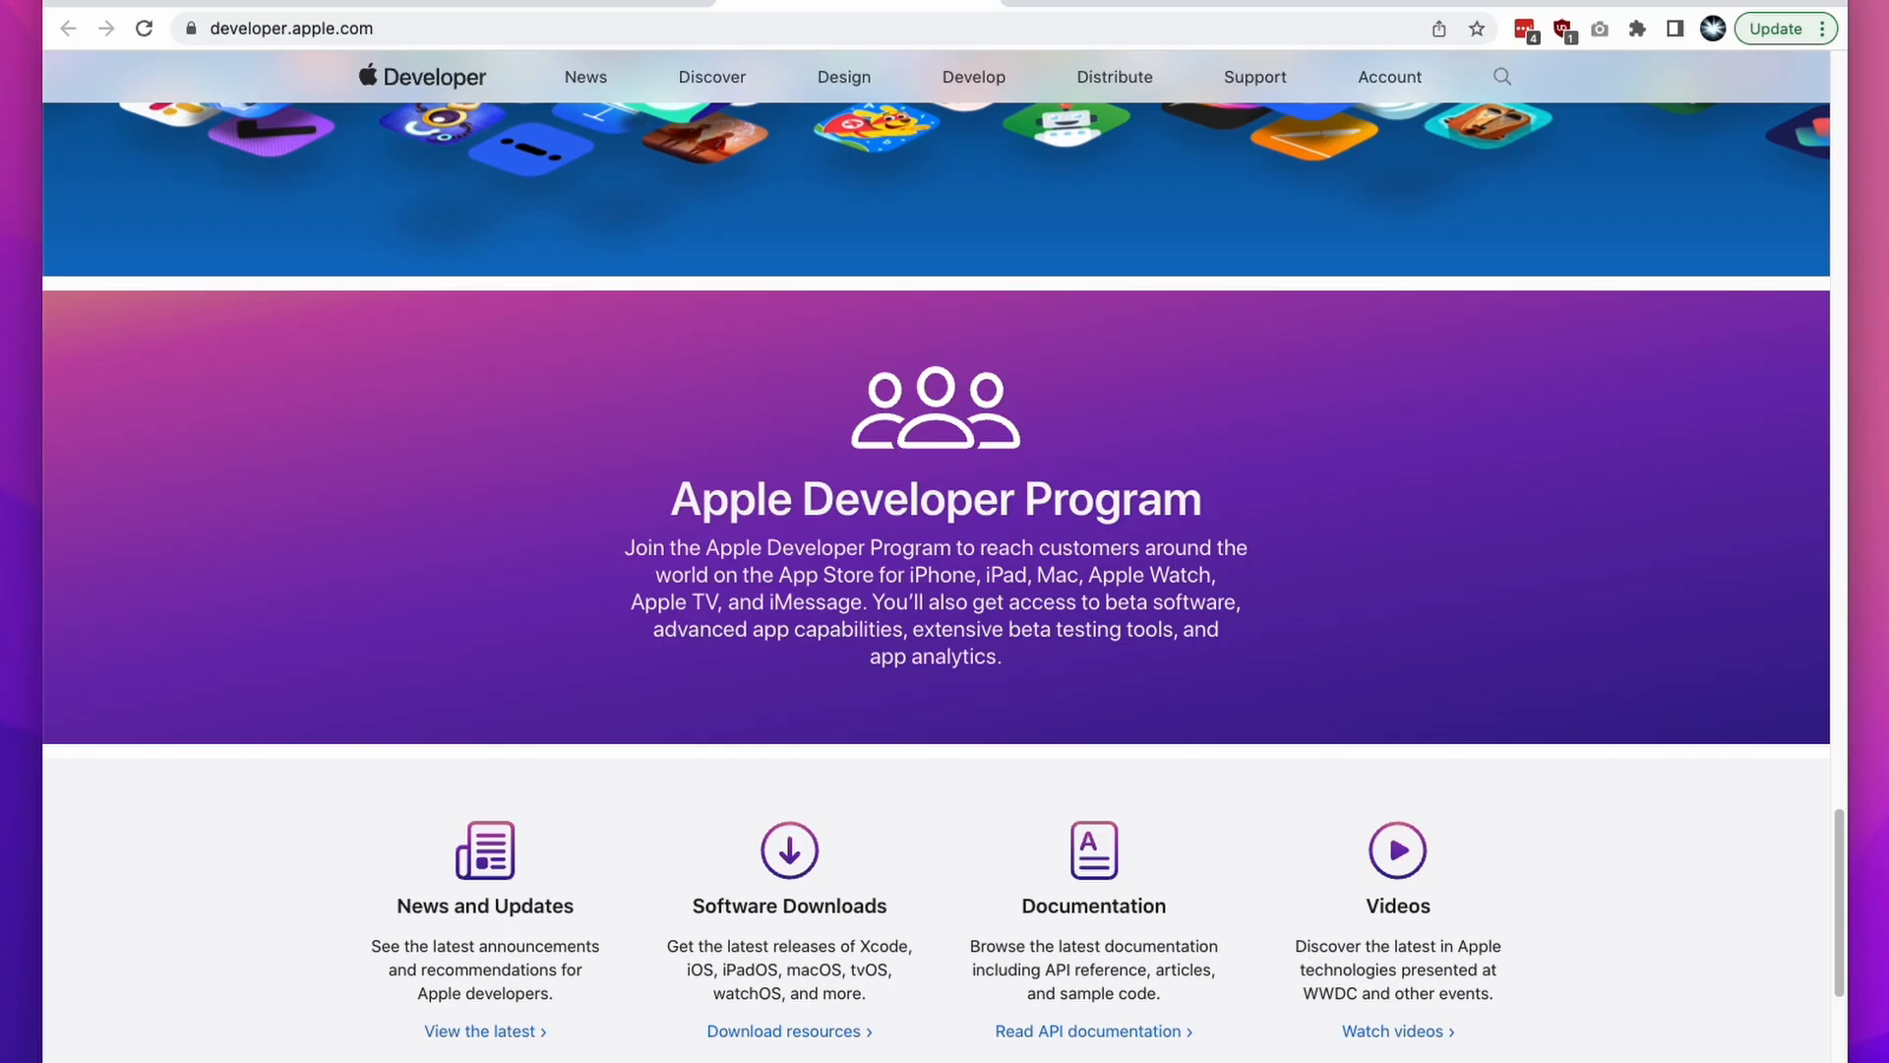
Create and email-verify a new Apple ID from the developer Account sign-in page
scroll(up, 3)
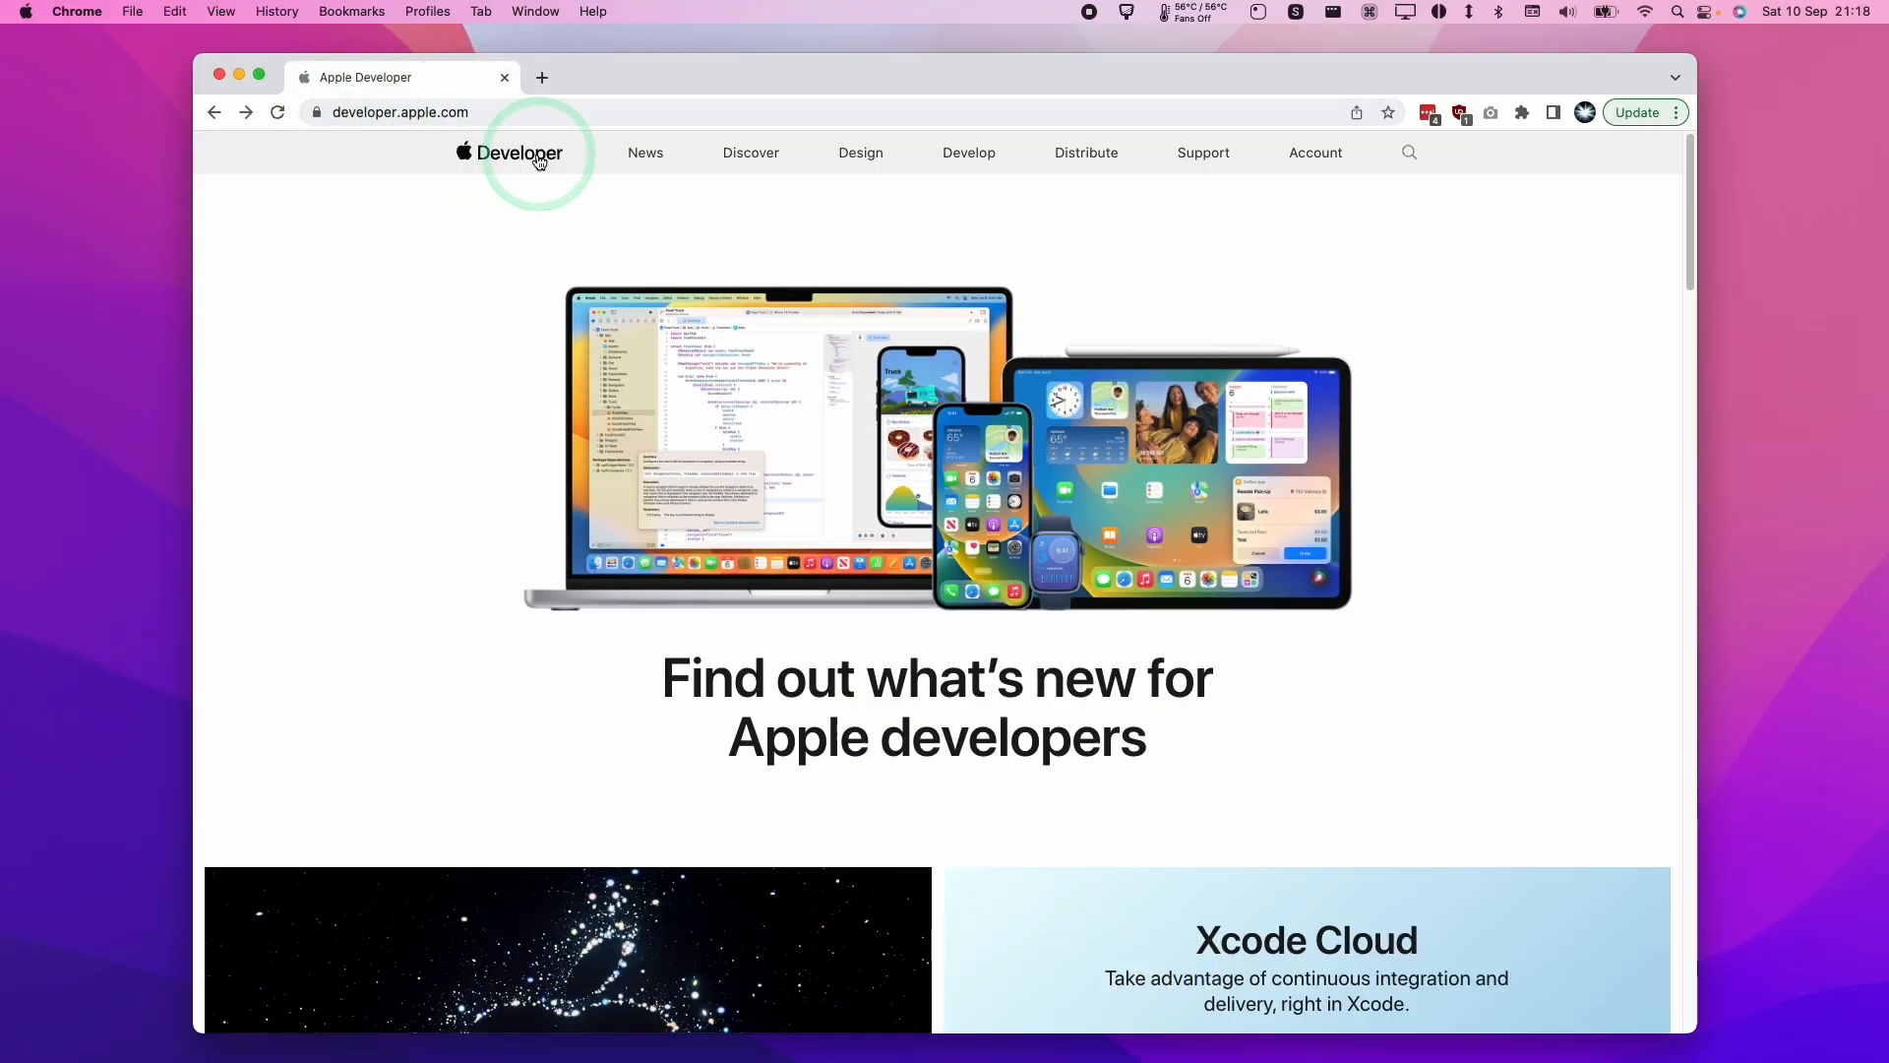
mouse_move(1695, 169)
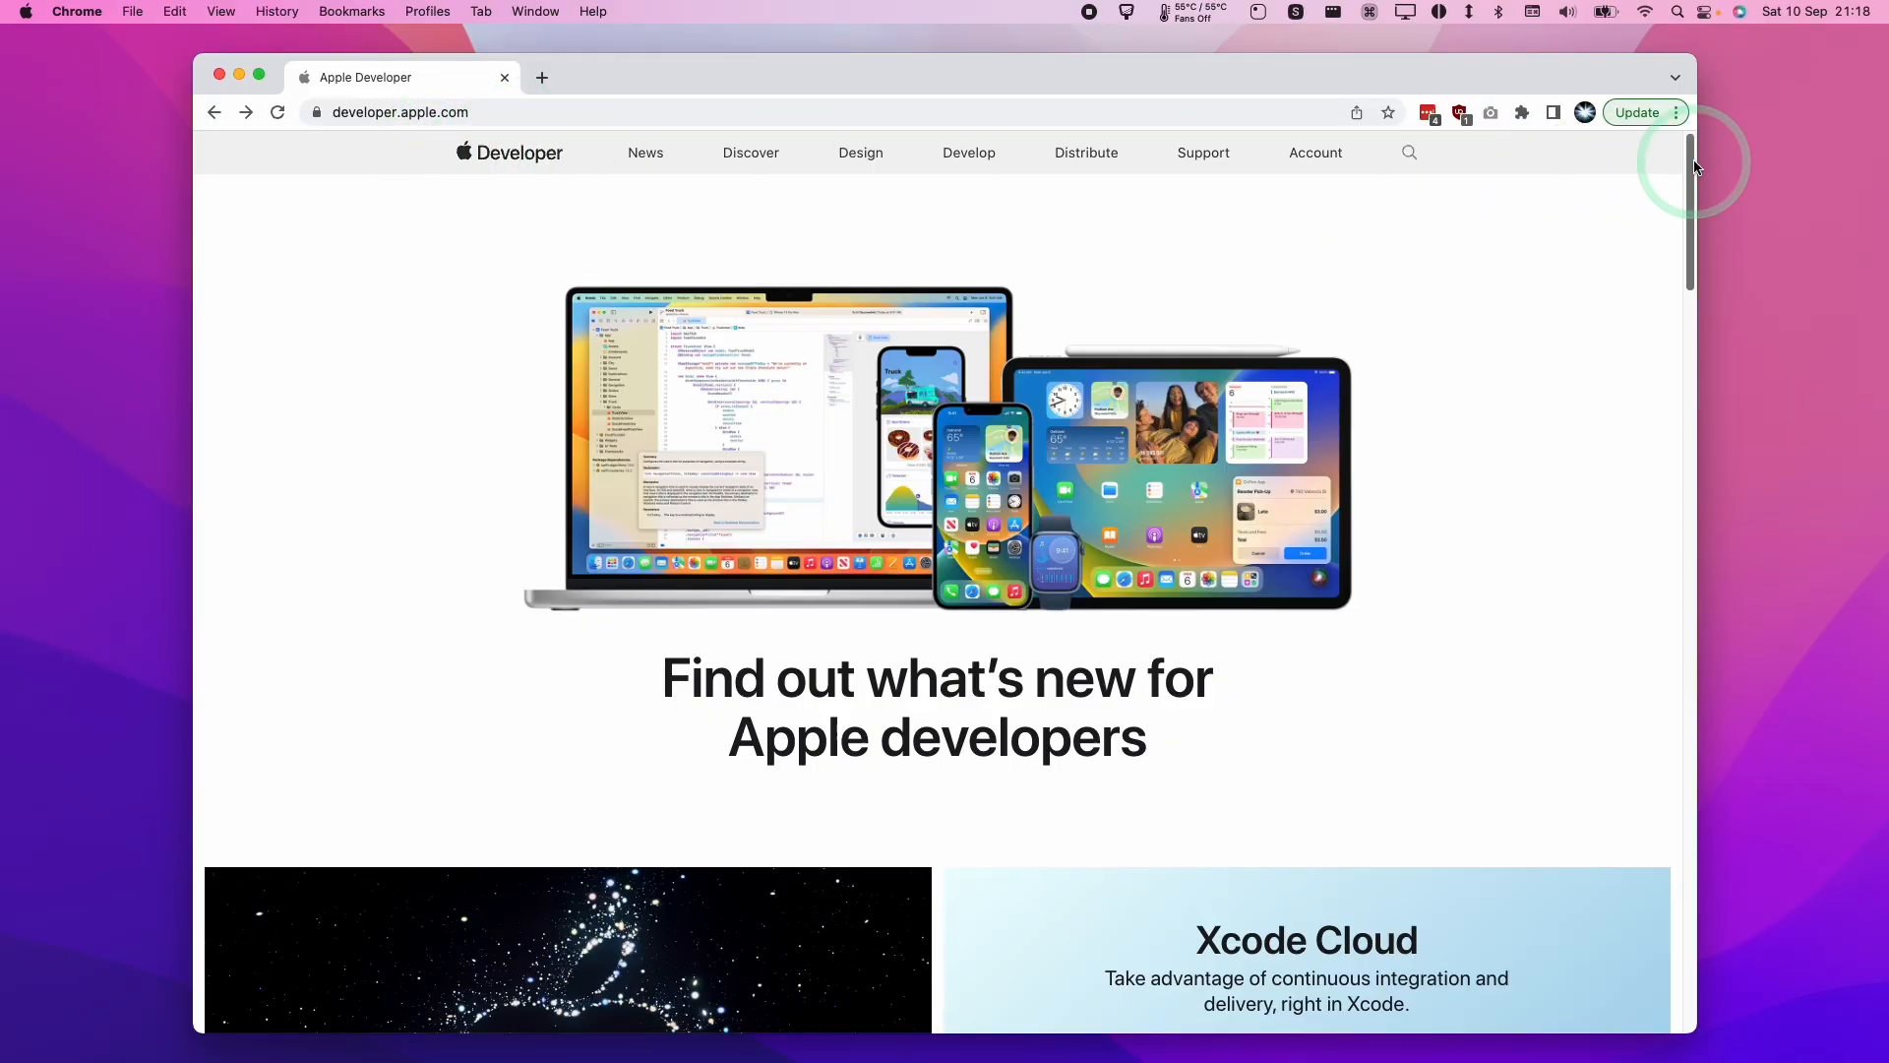
mouse_move(1310, 157)
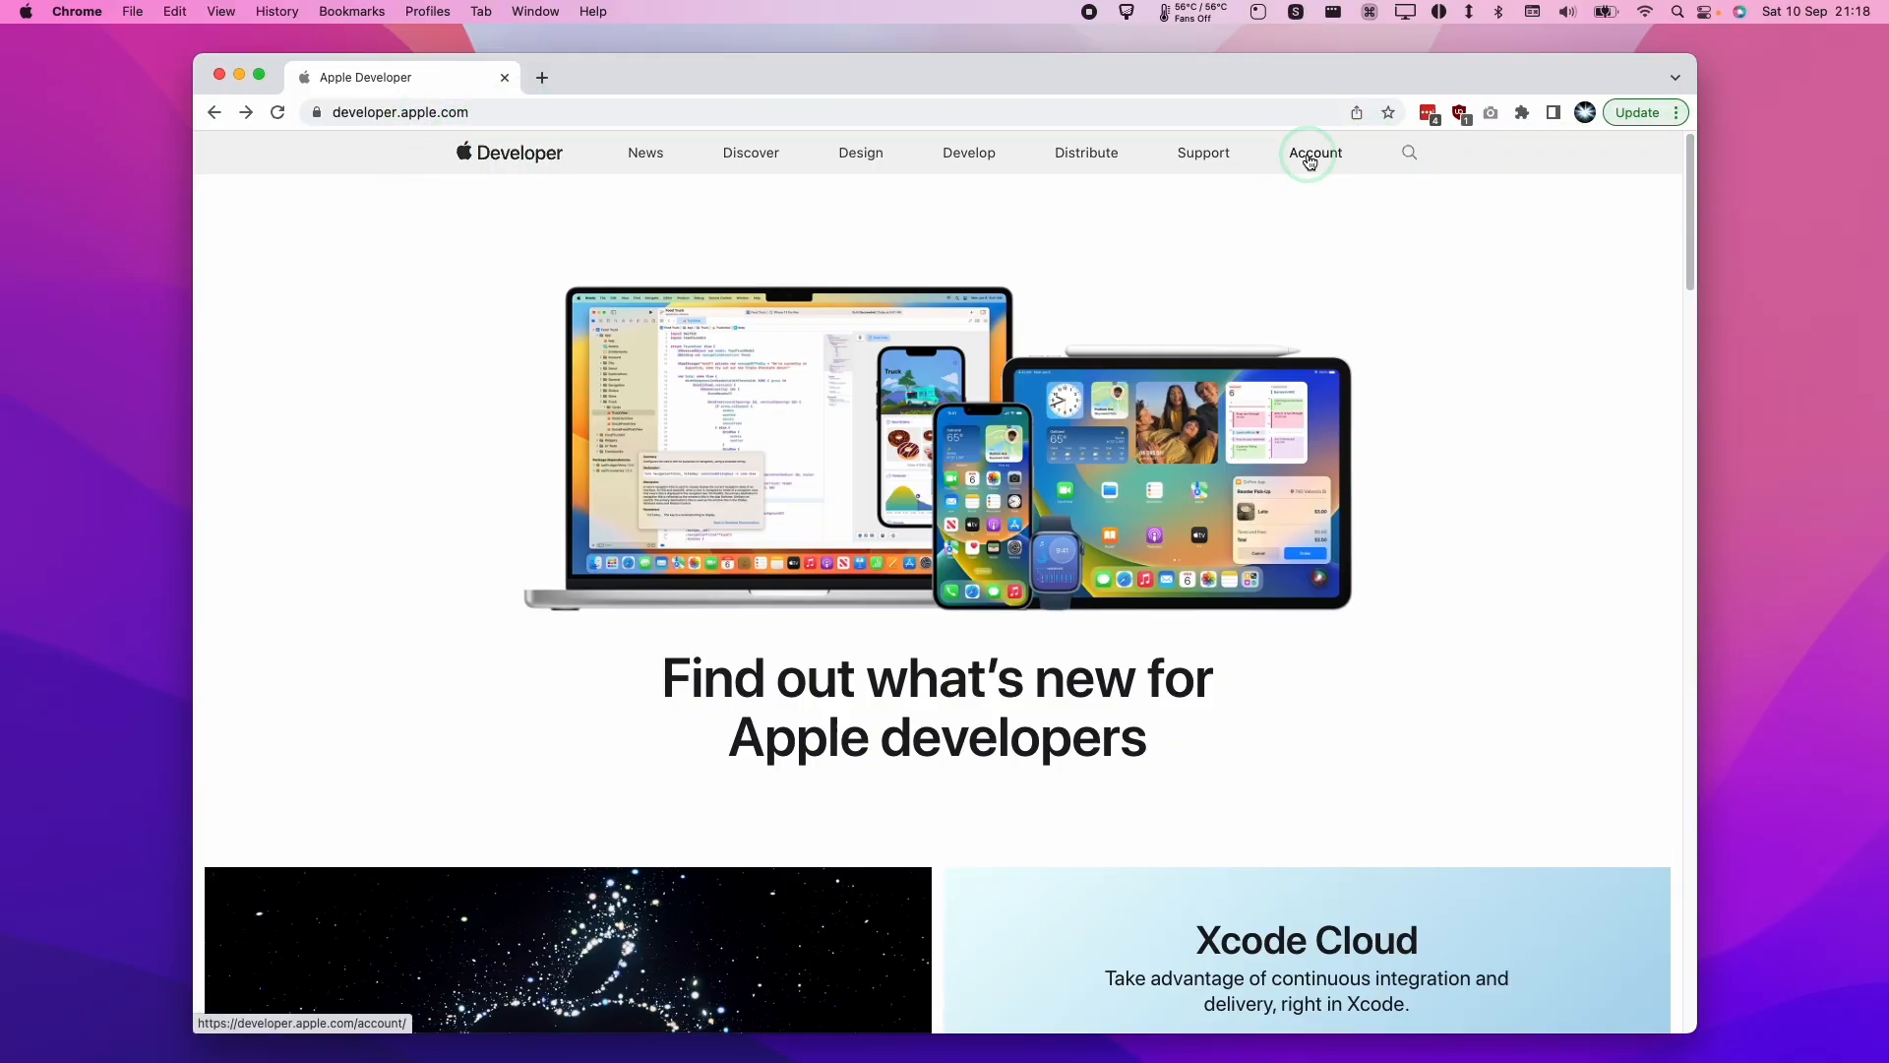
click(1310, 153)
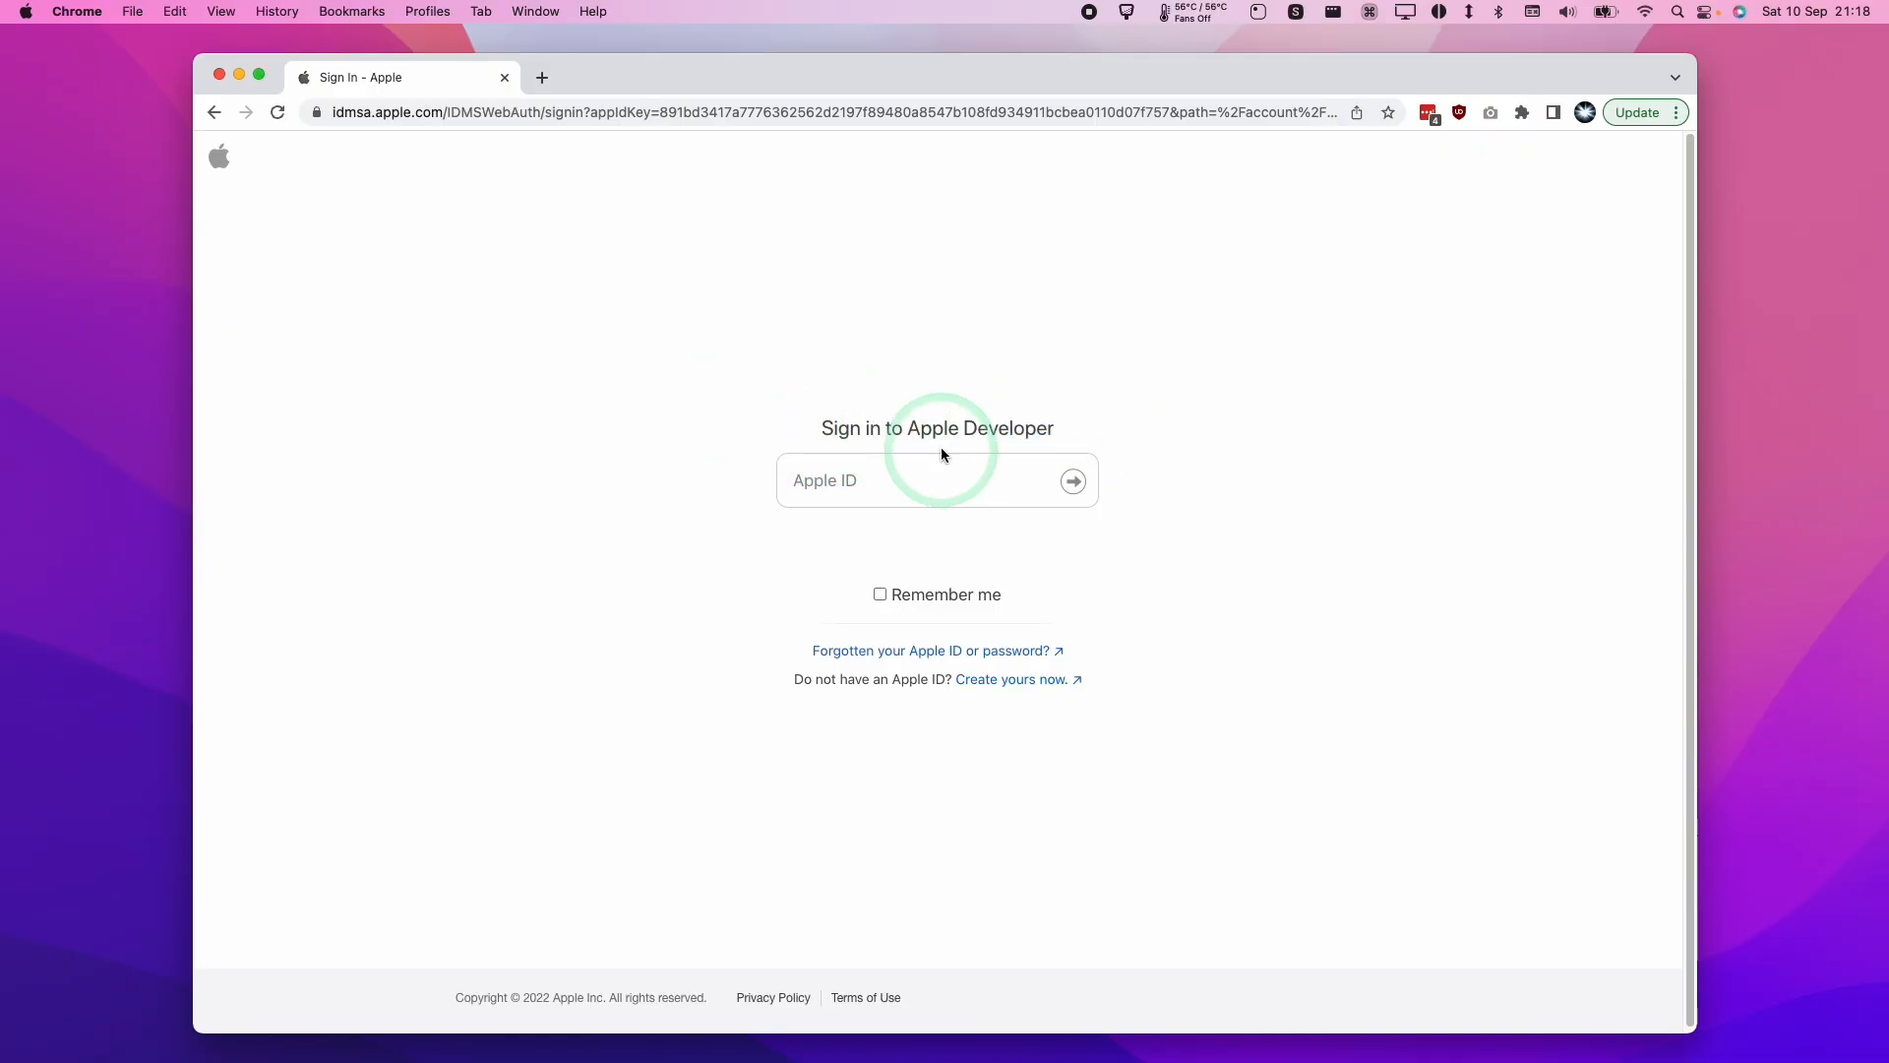
mouse_move(799, 677)
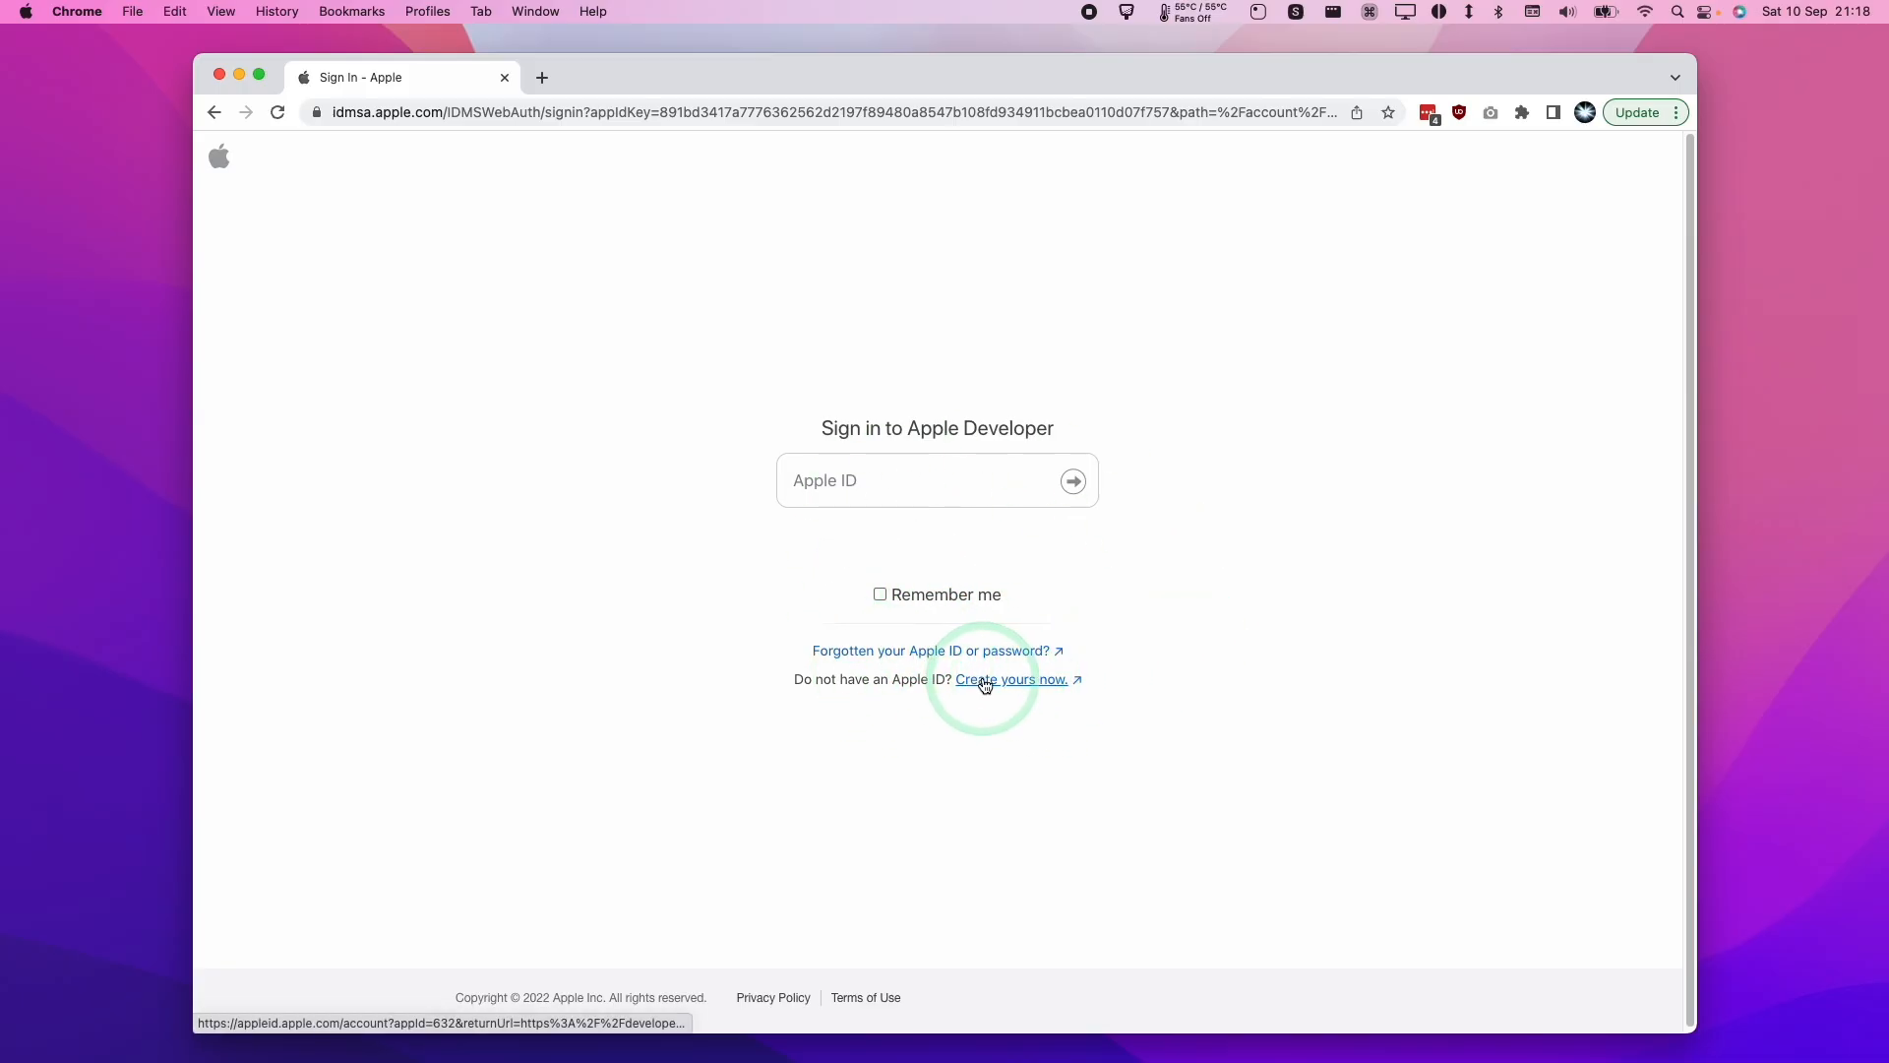
click(1013, 678)
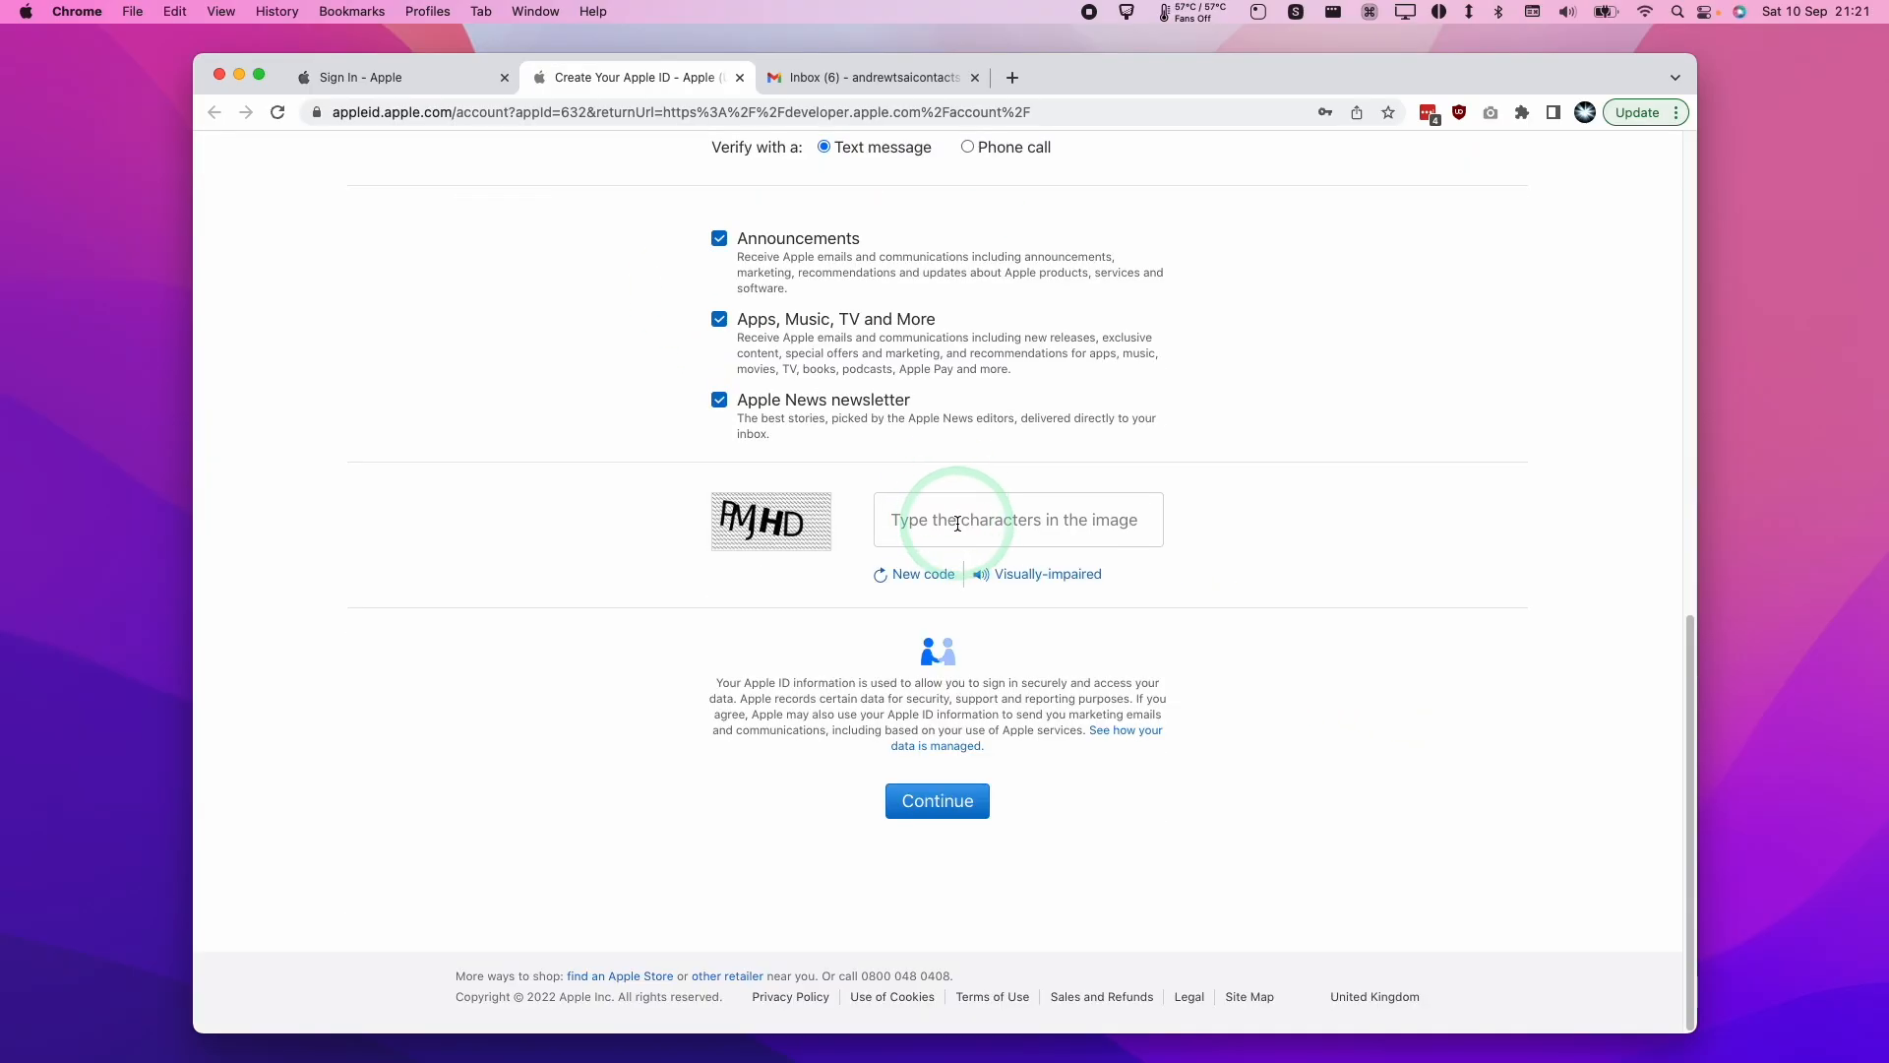
click(936, 801)
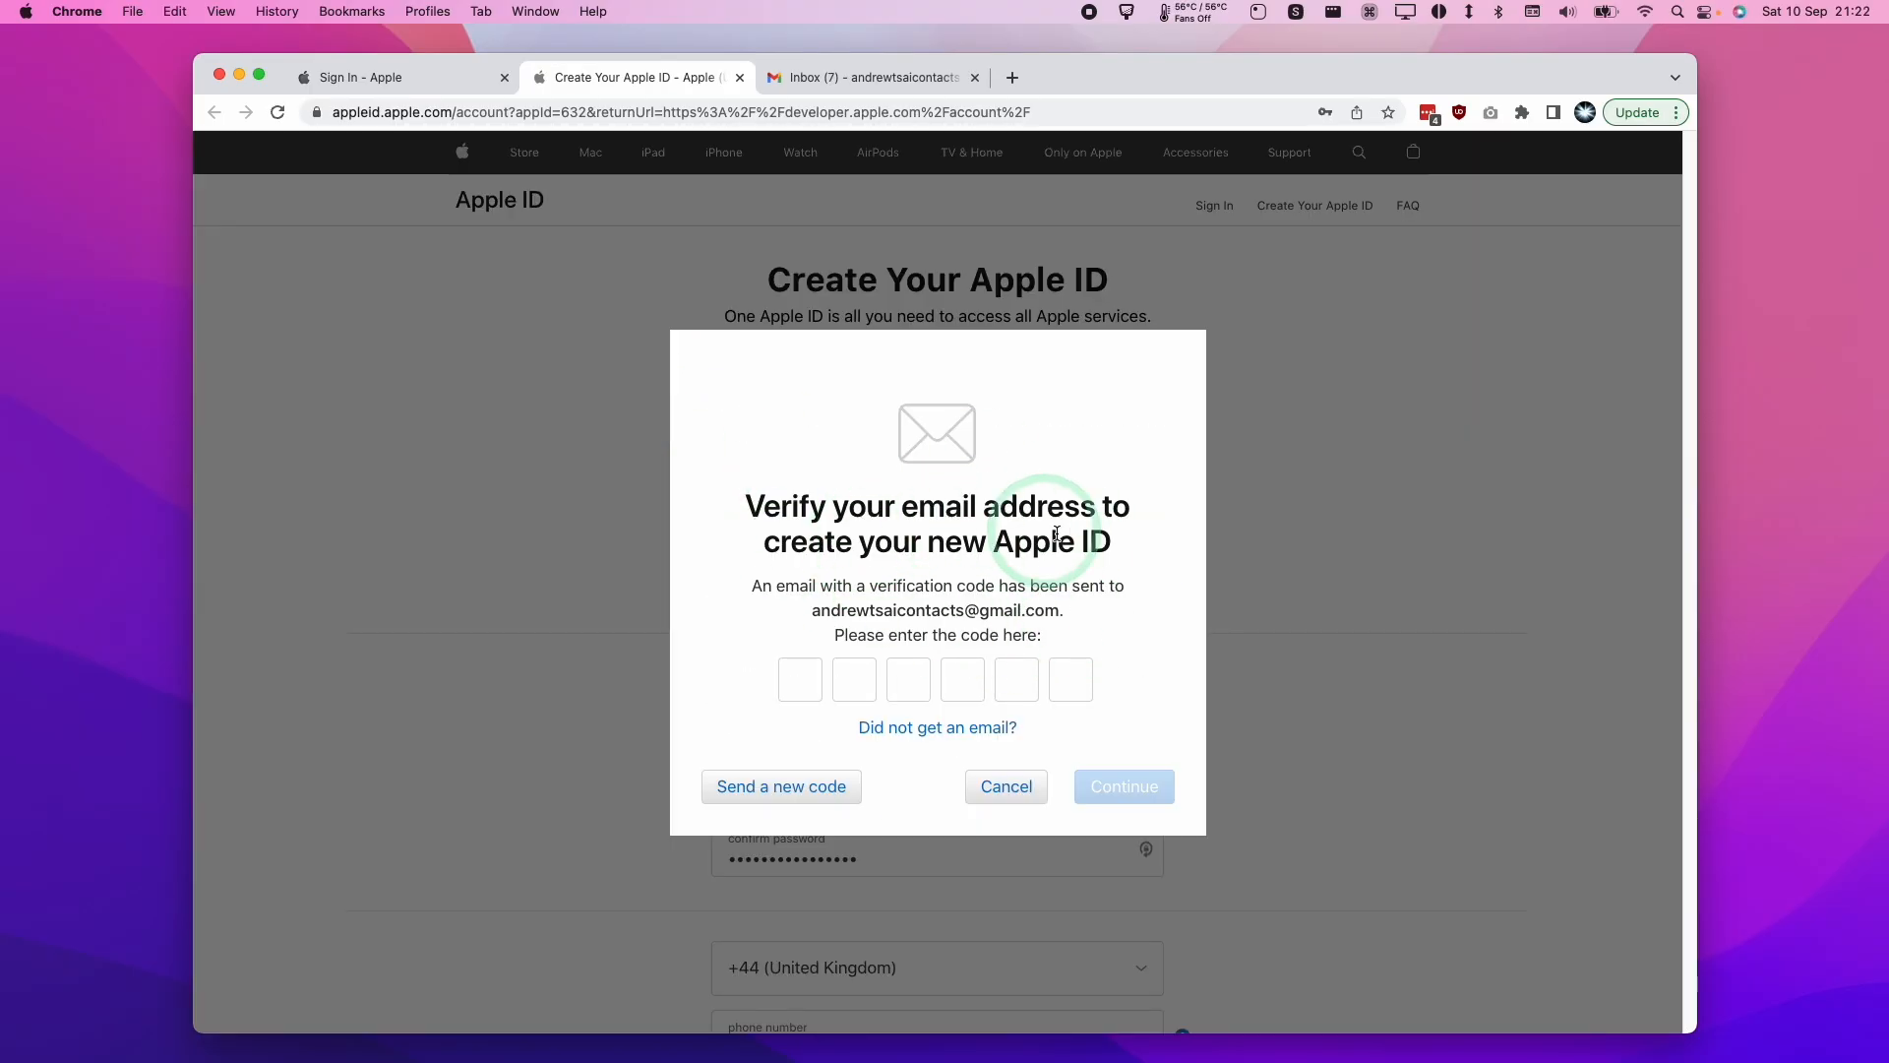
click(799, 679)
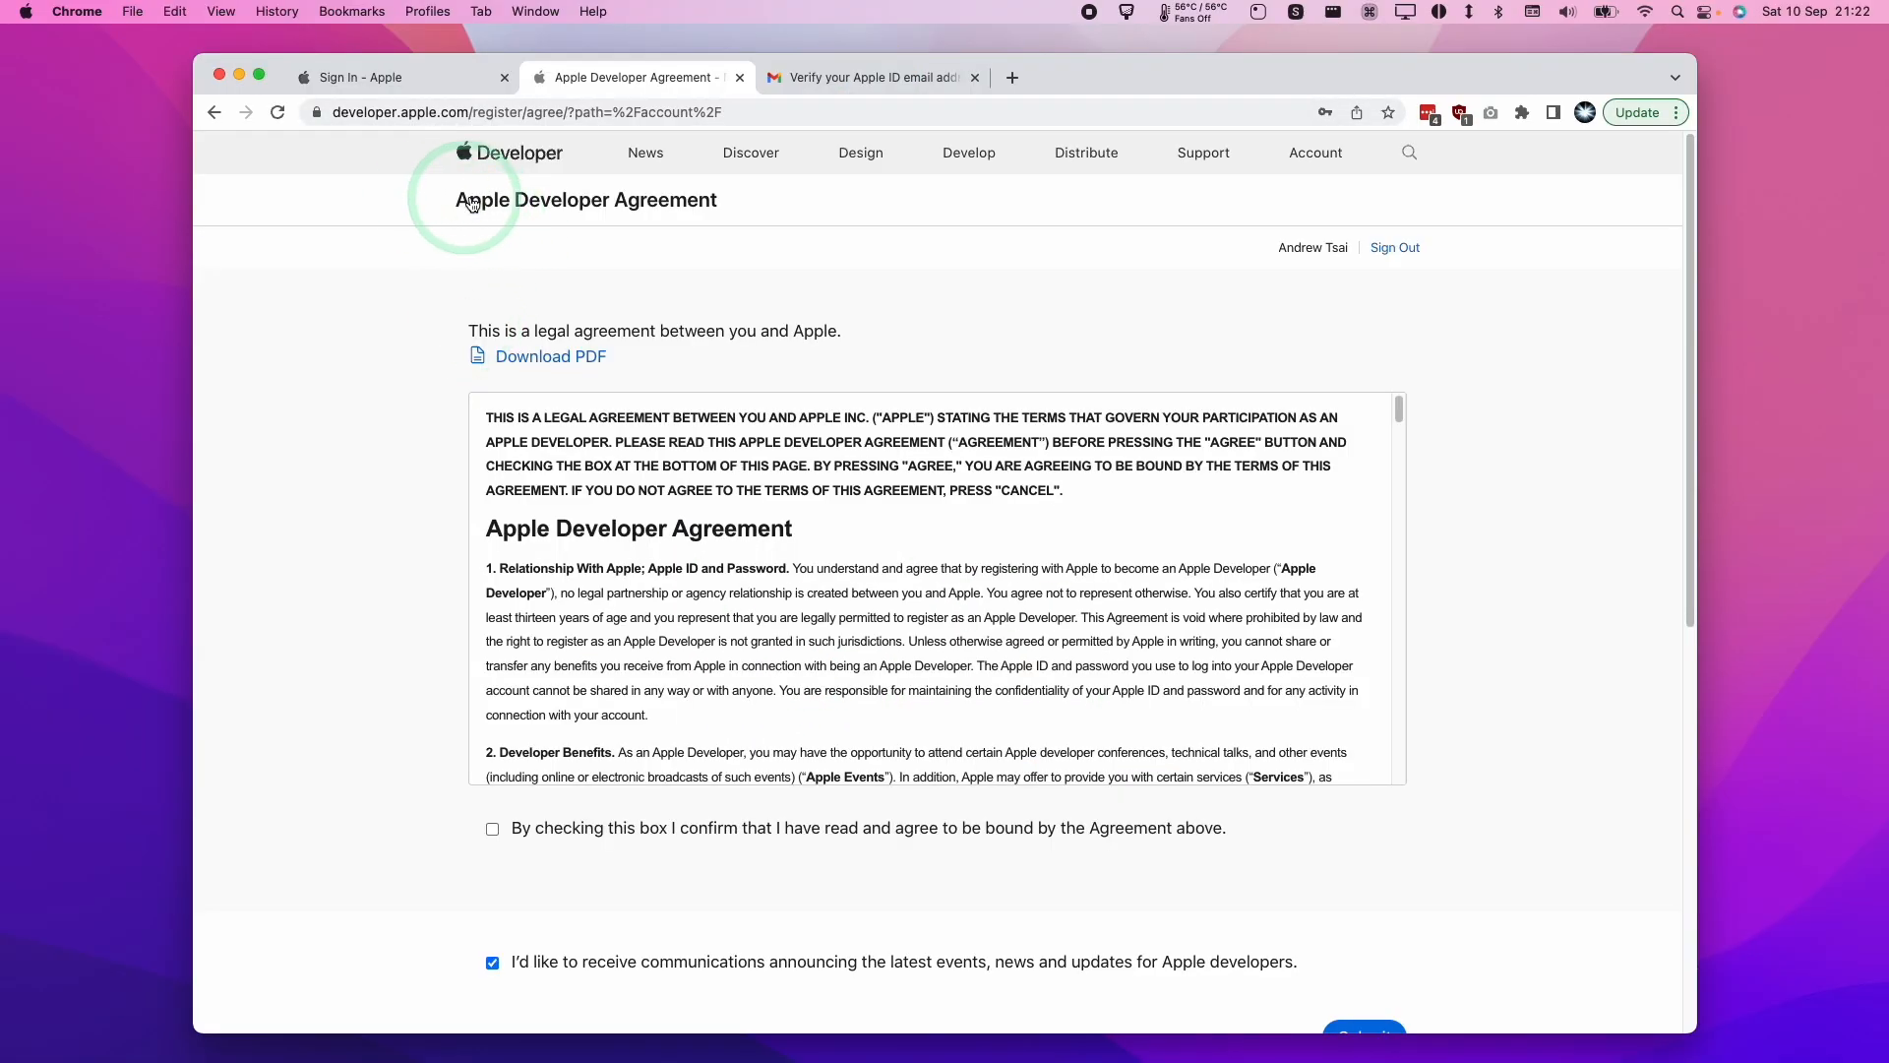
mouse_move(787, 291)
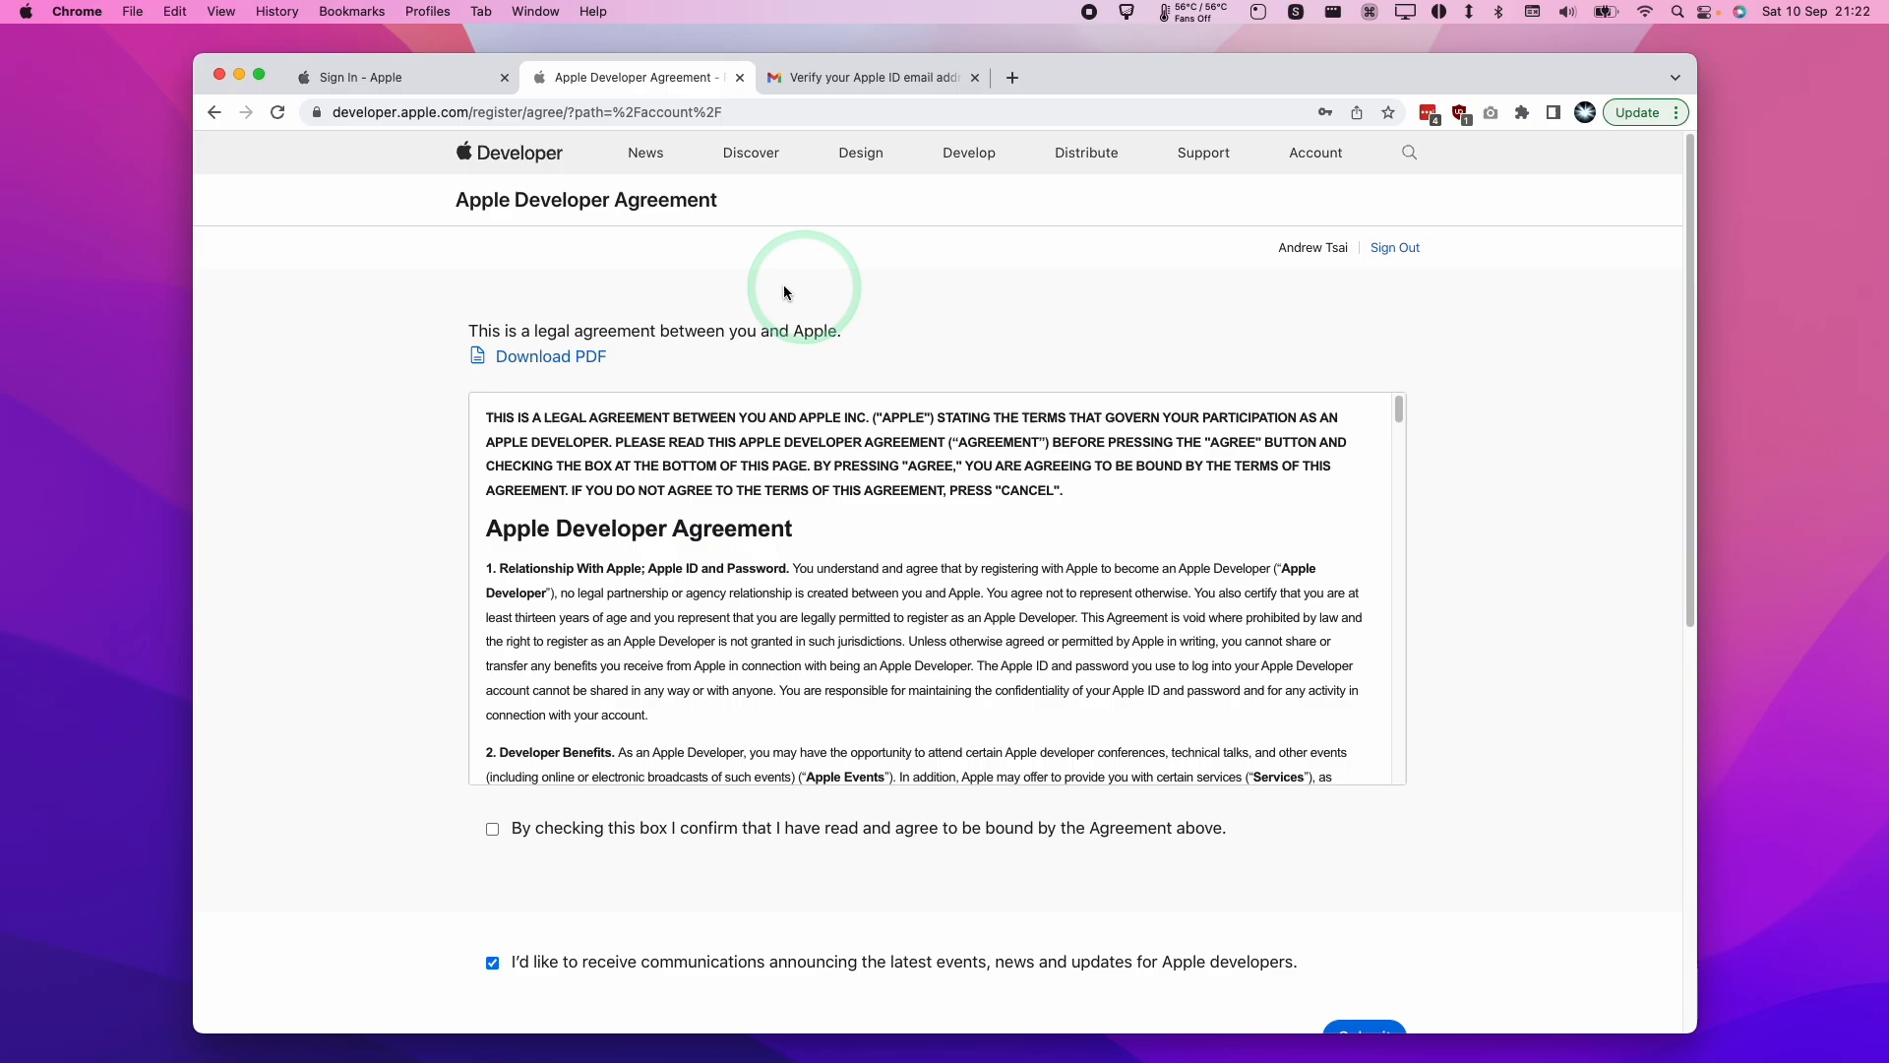
mouse_move(1690, 228)
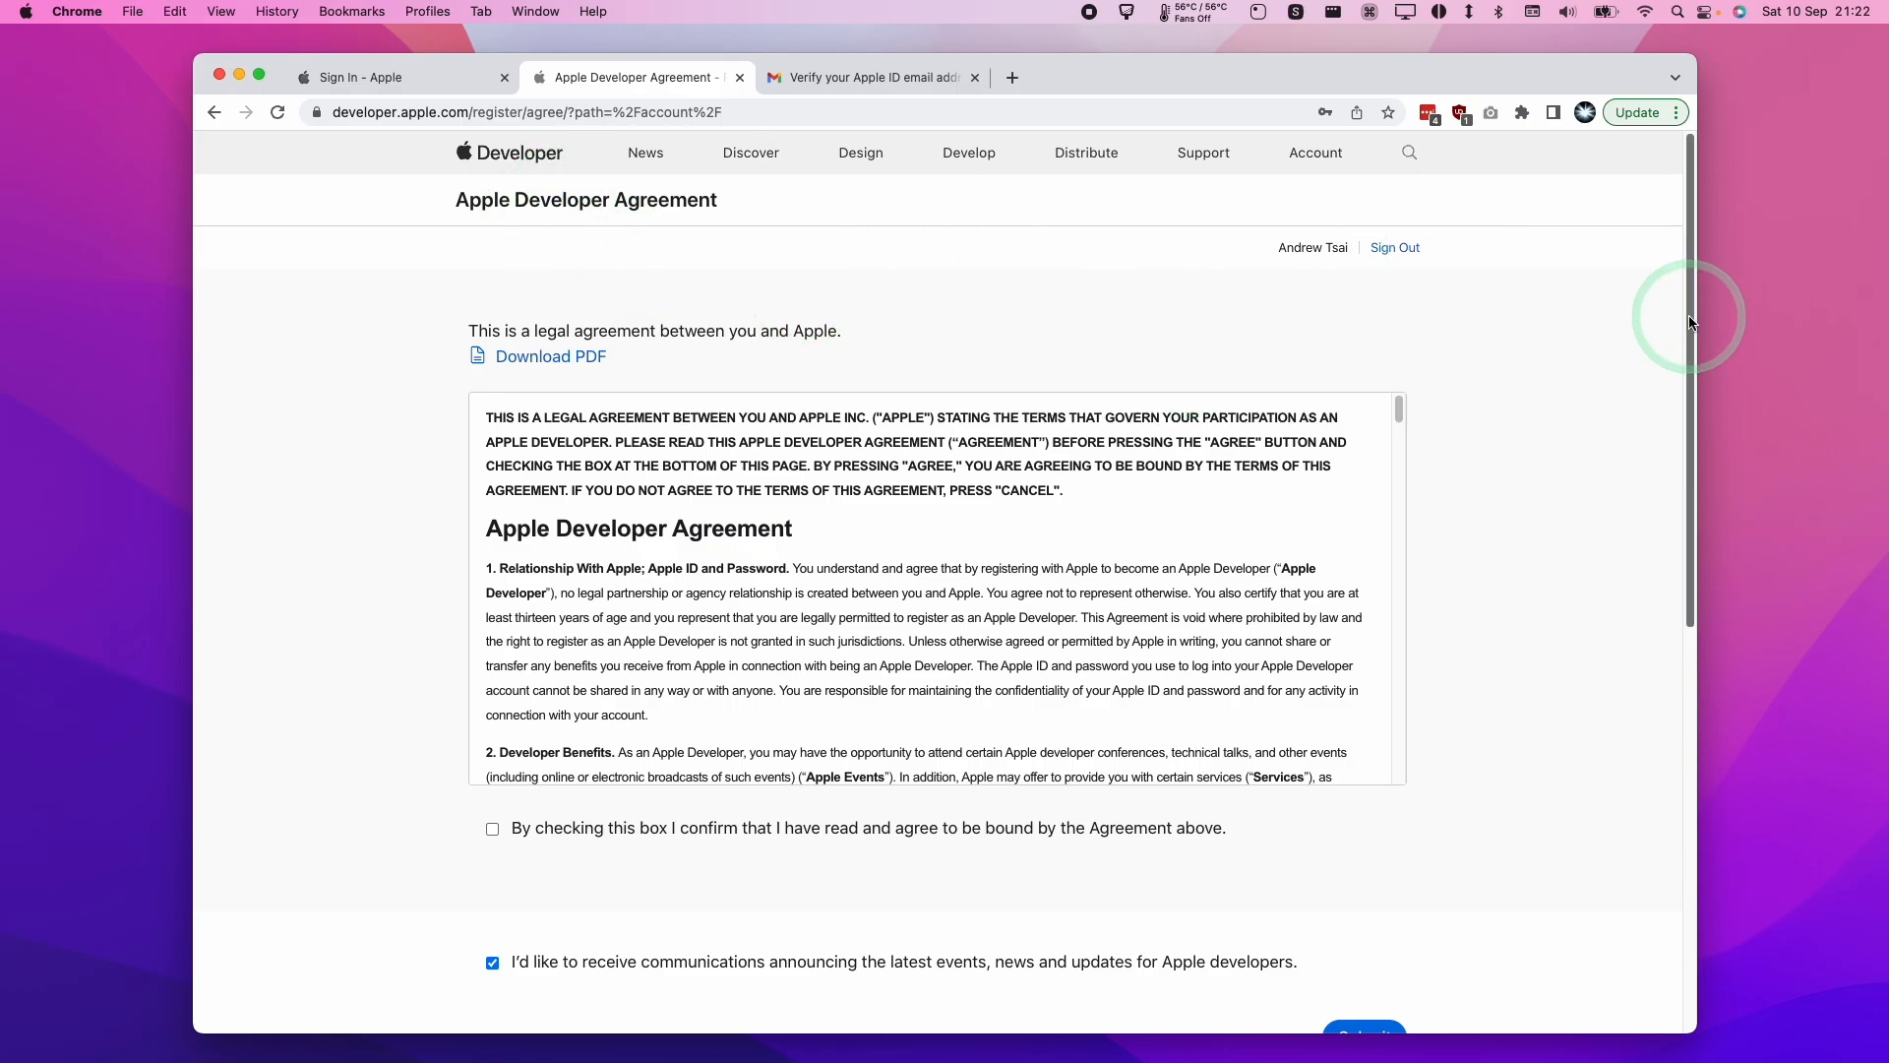
Tick the agreement checkbox, untick developer communications, and submit the Apple Developer Agreement
scroll(down, 3)
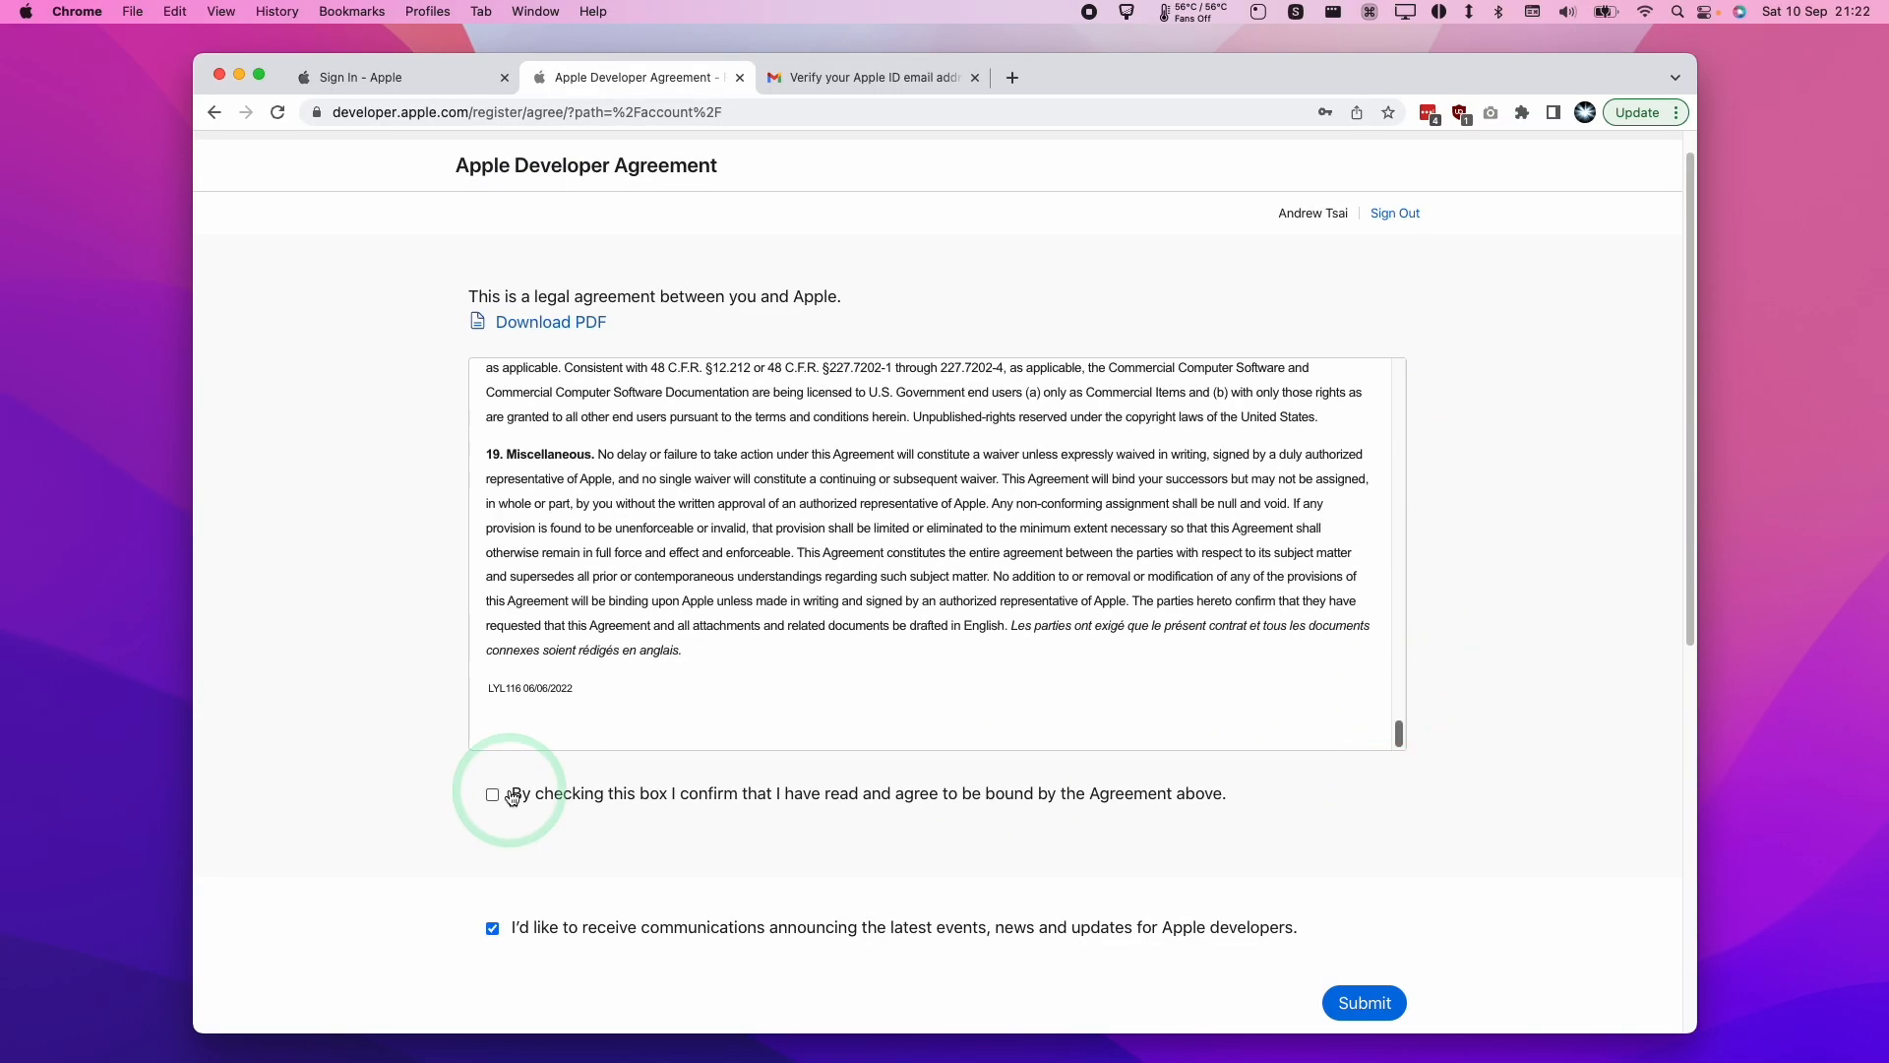
click(492, 793)
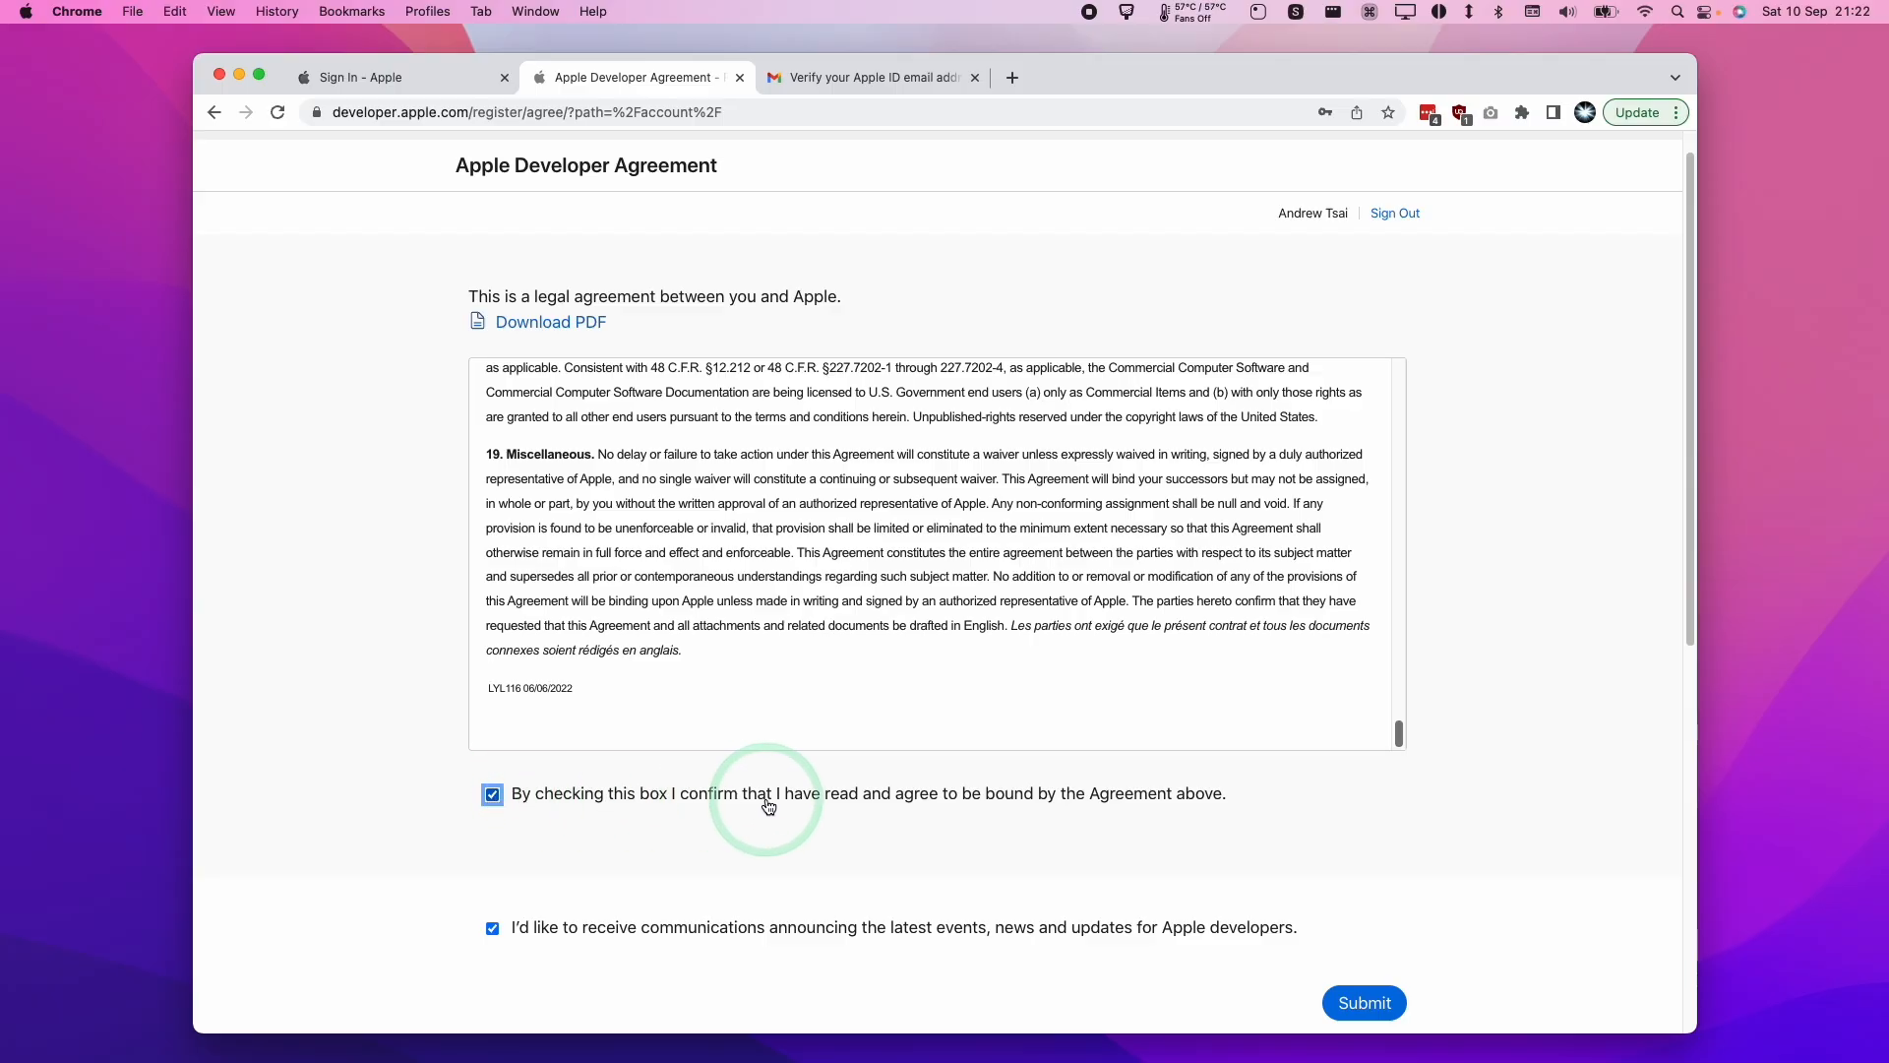
scroll(down, 3)
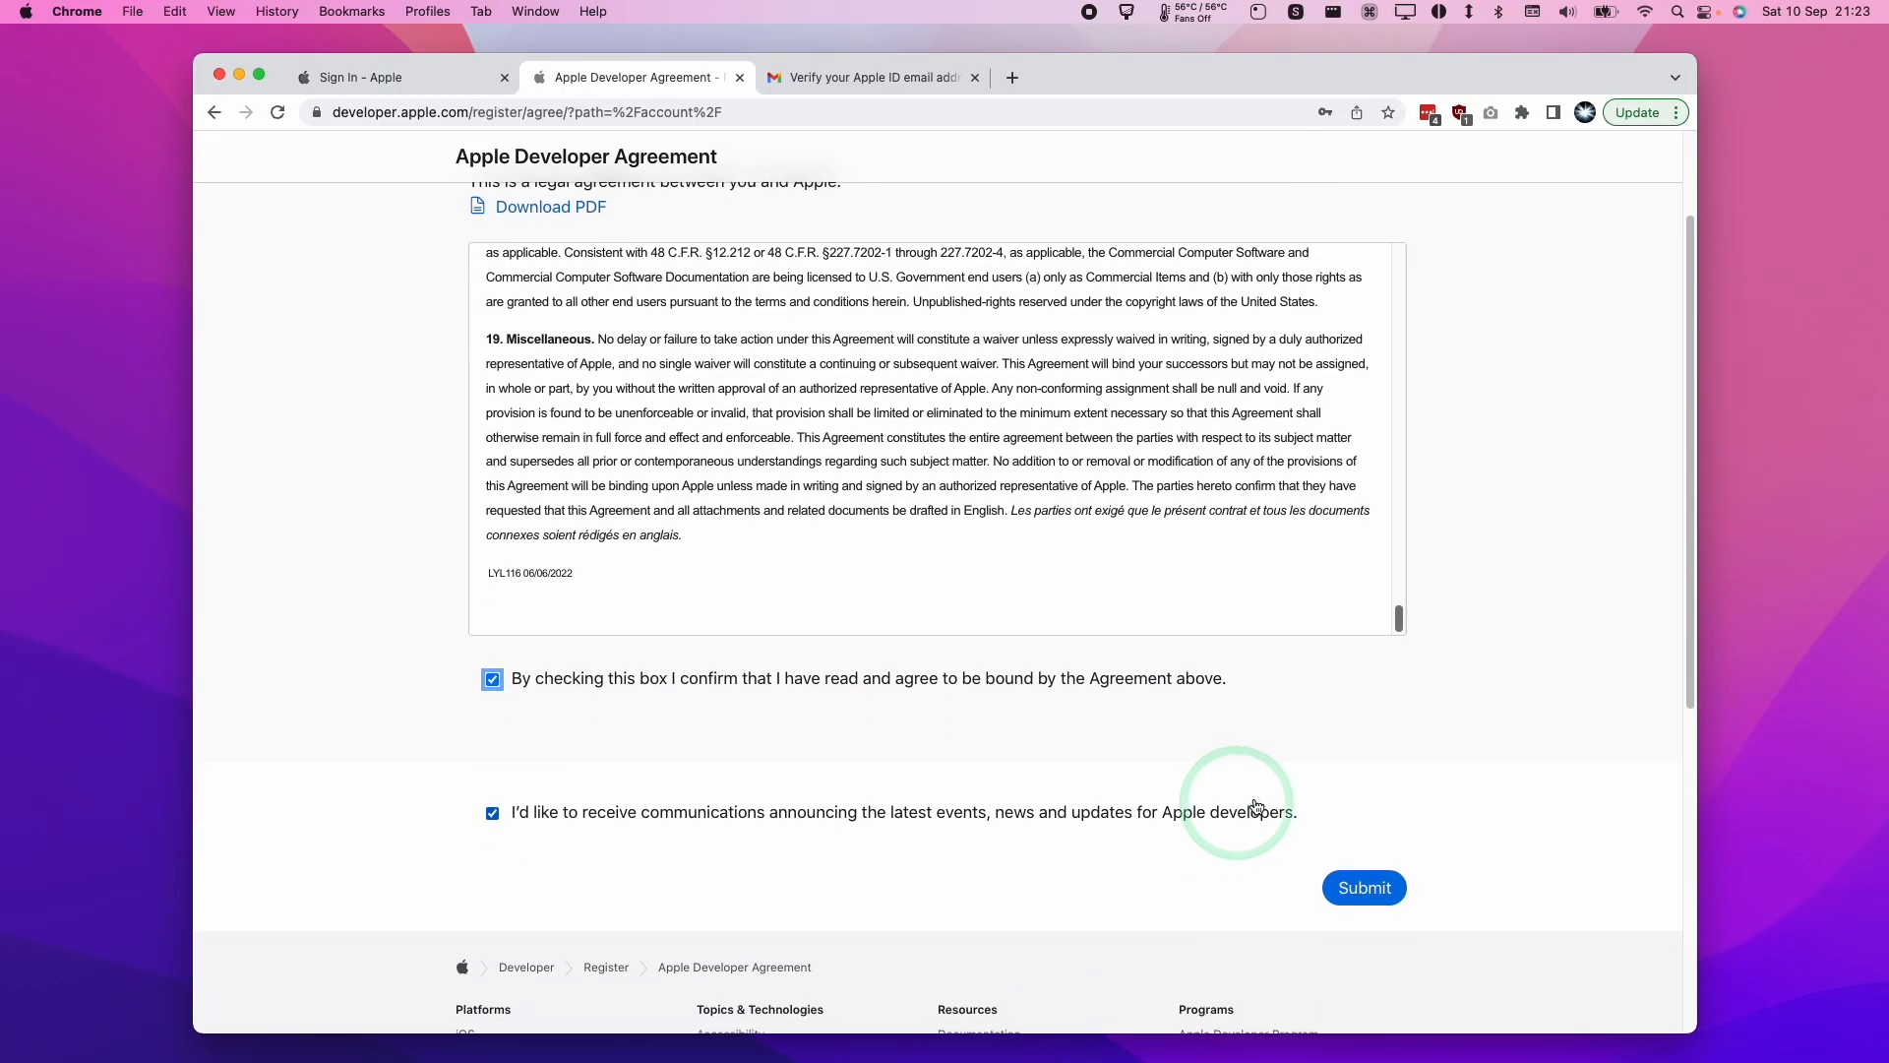
click(492, 811)
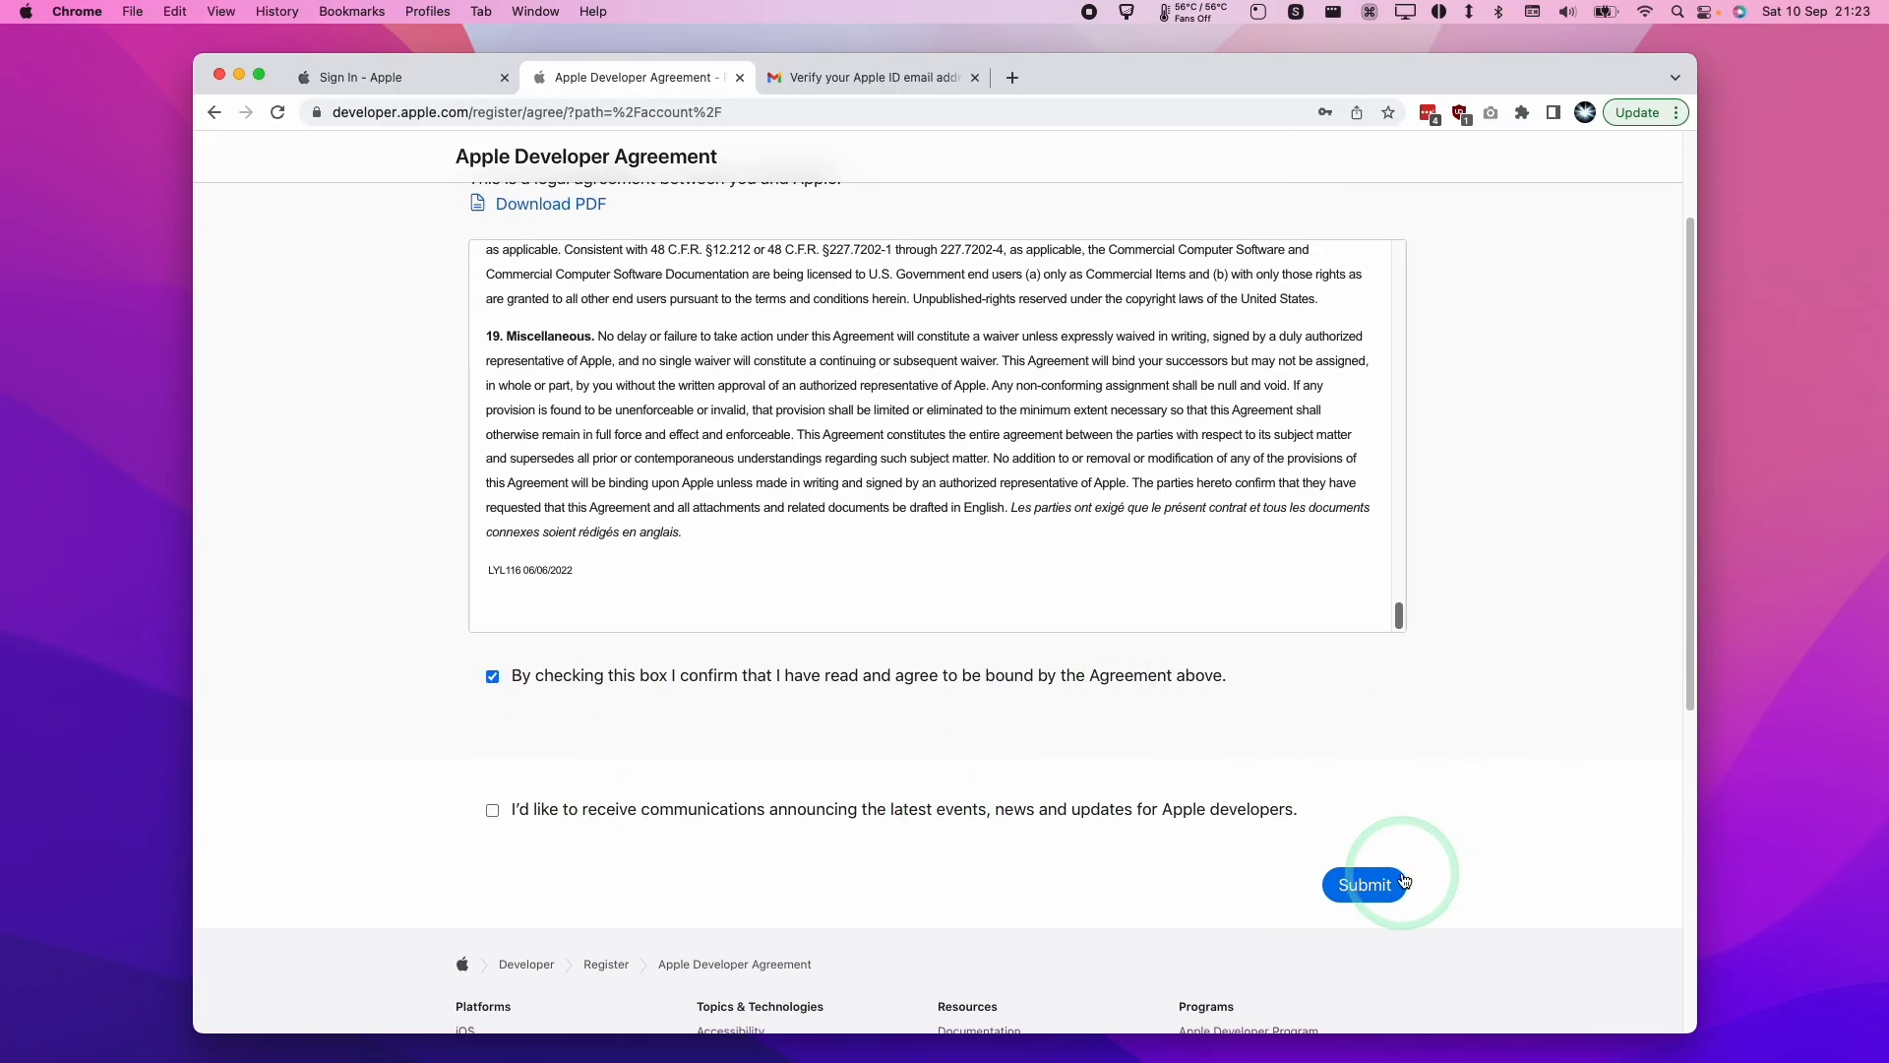
click(1365, 885)
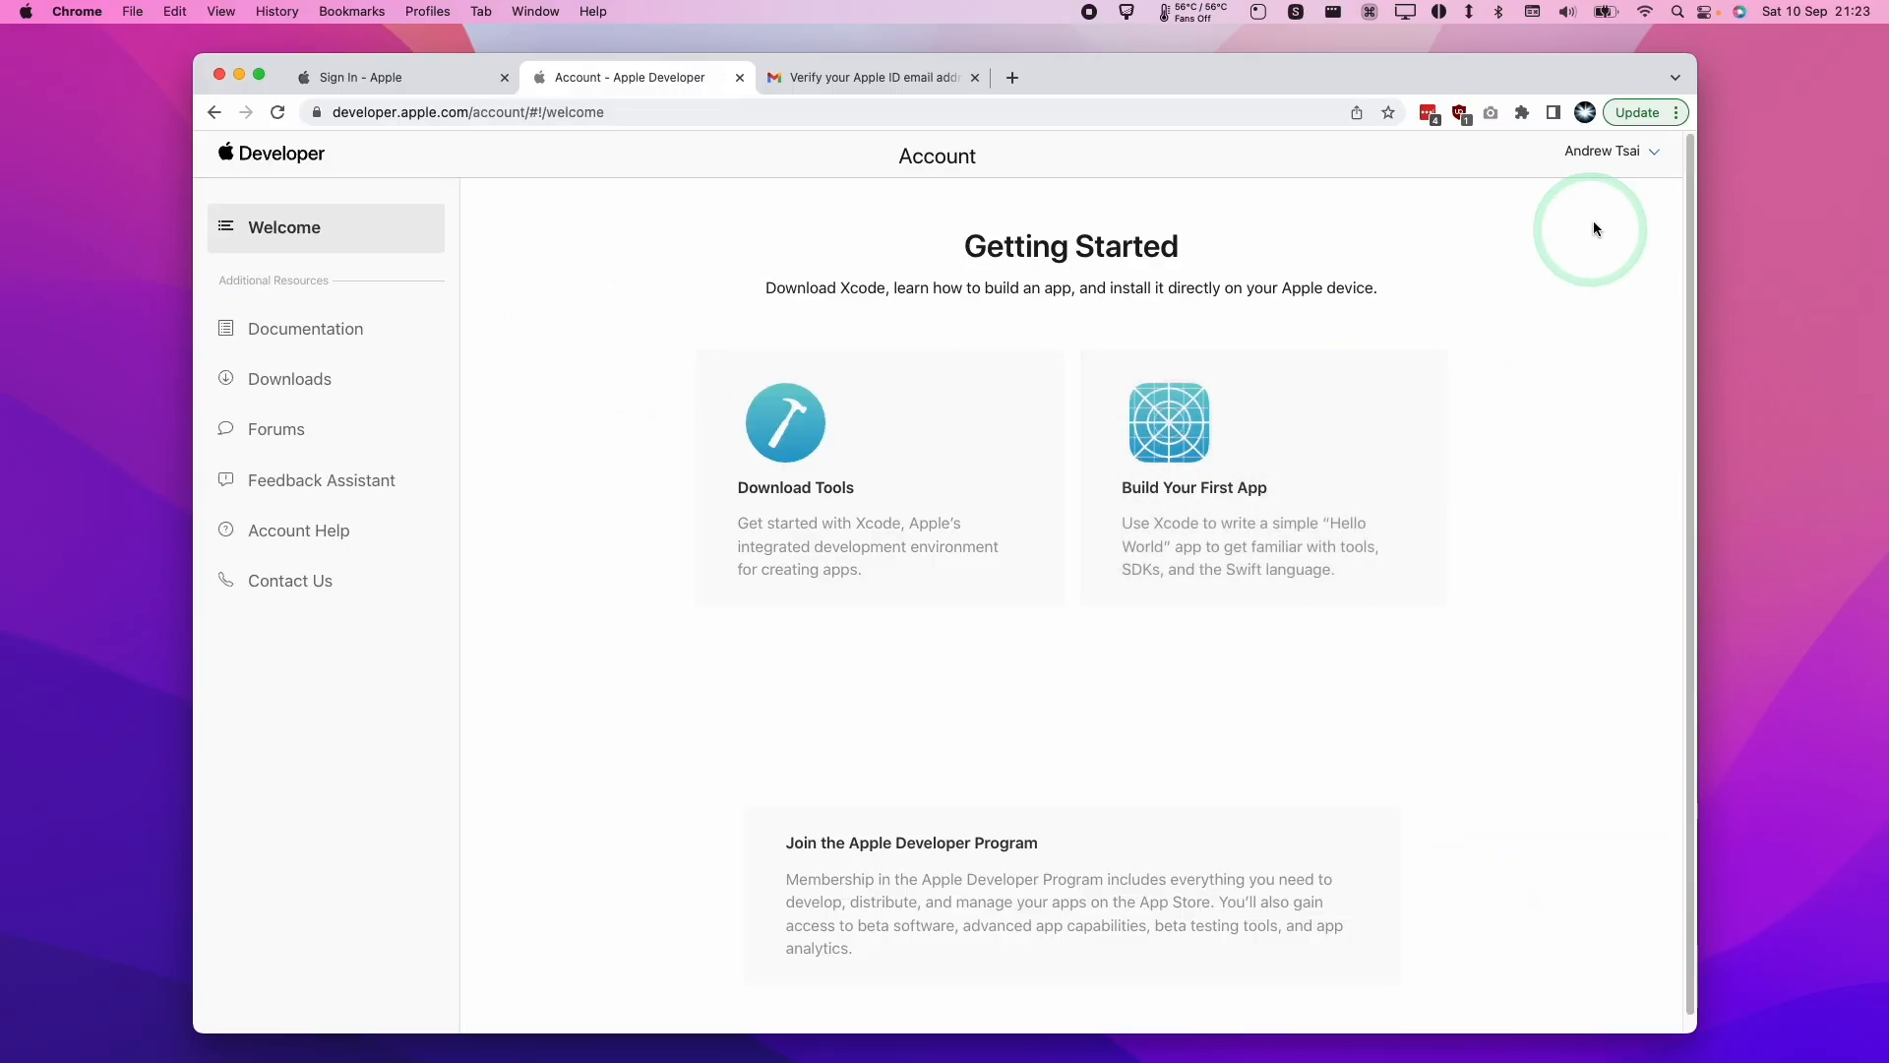
mouse_move(271, 359)
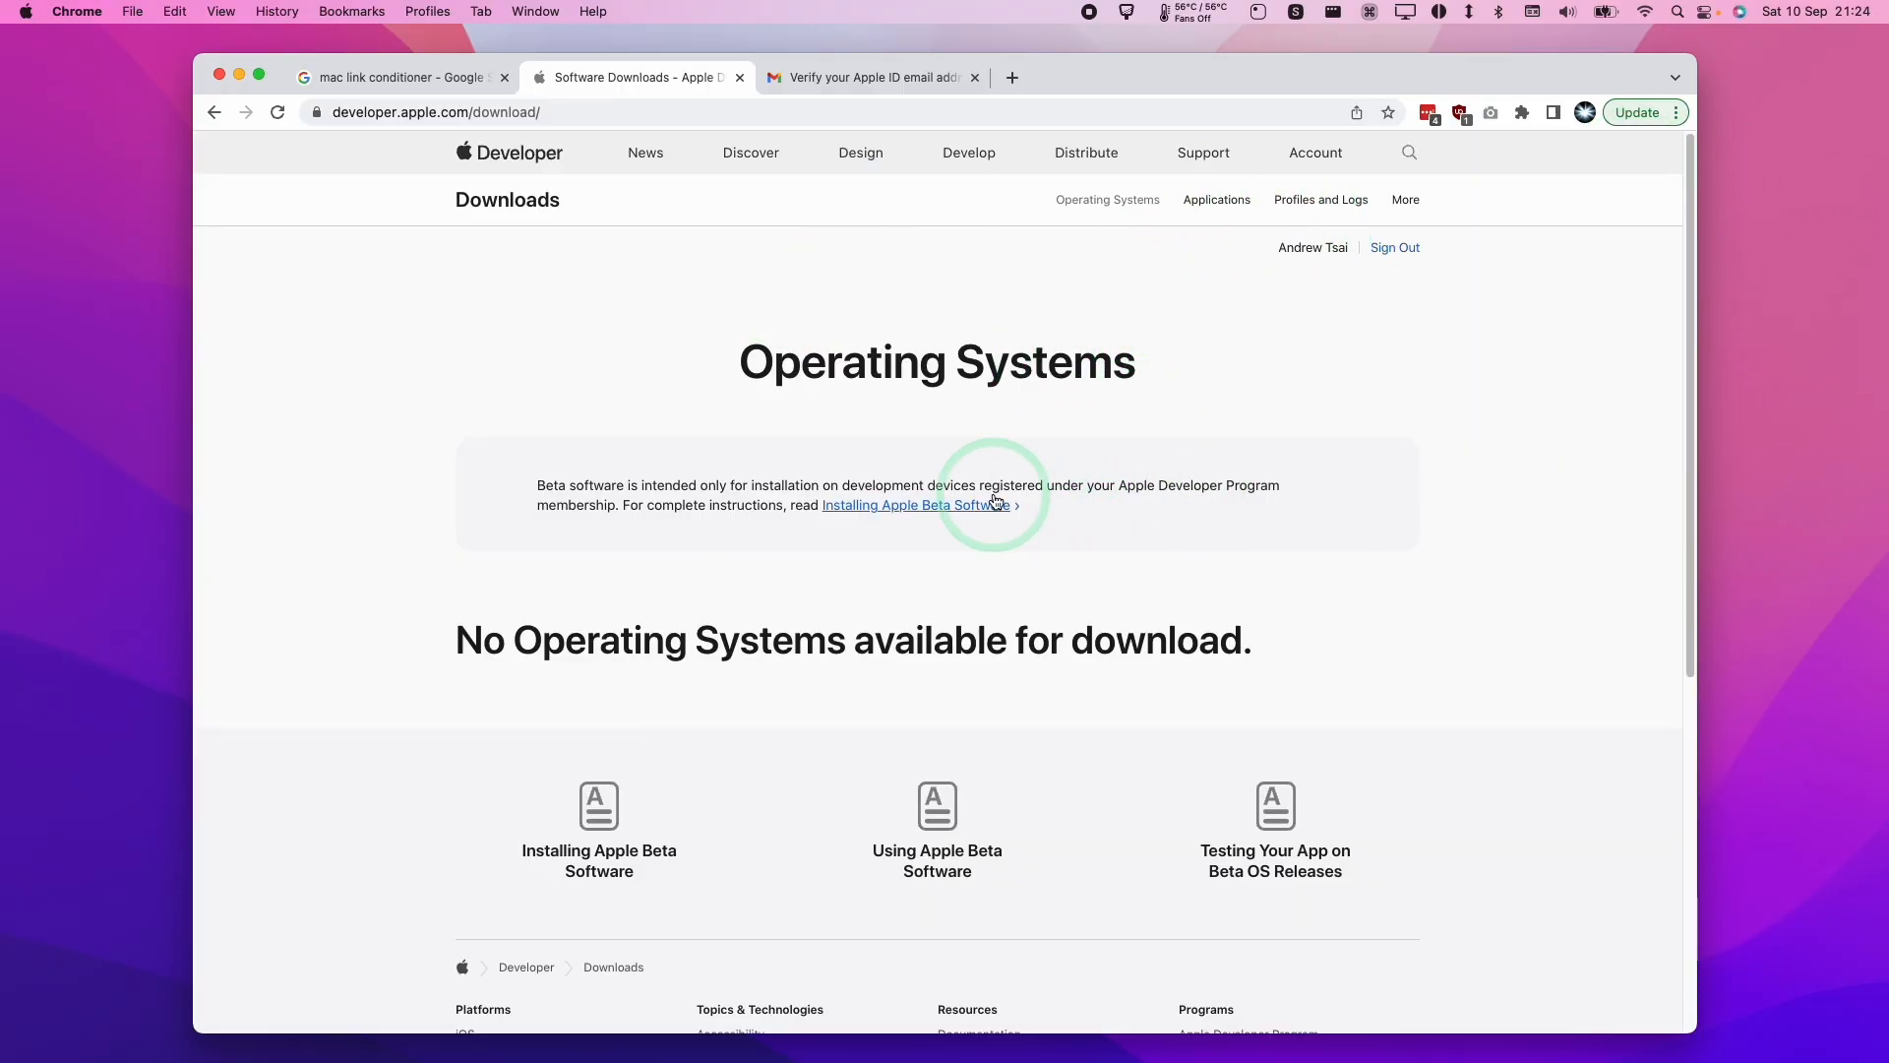
Scroll the account page toward the Software Downloads section
scroll(down, 3)
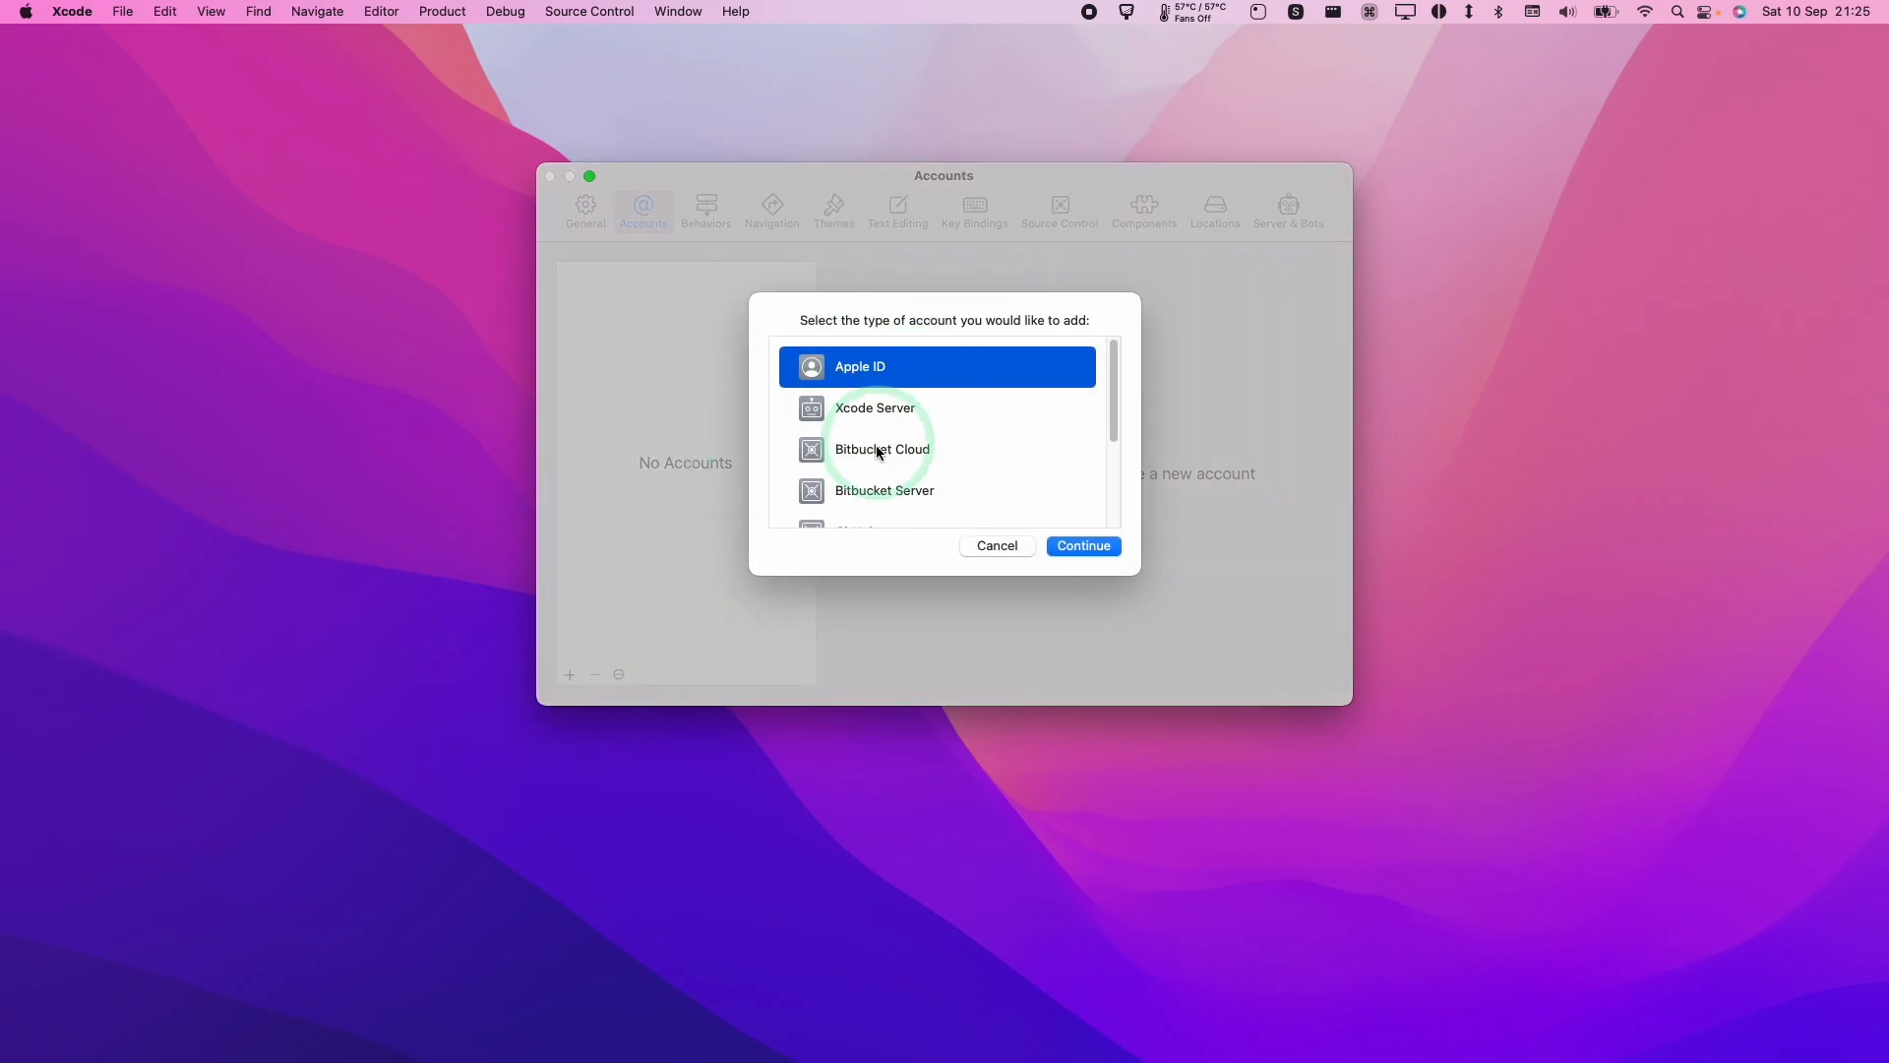
Sign the new Apple ID into Xcode Accounts, showing its Personal Team, then view General settings
click(1082, 545)
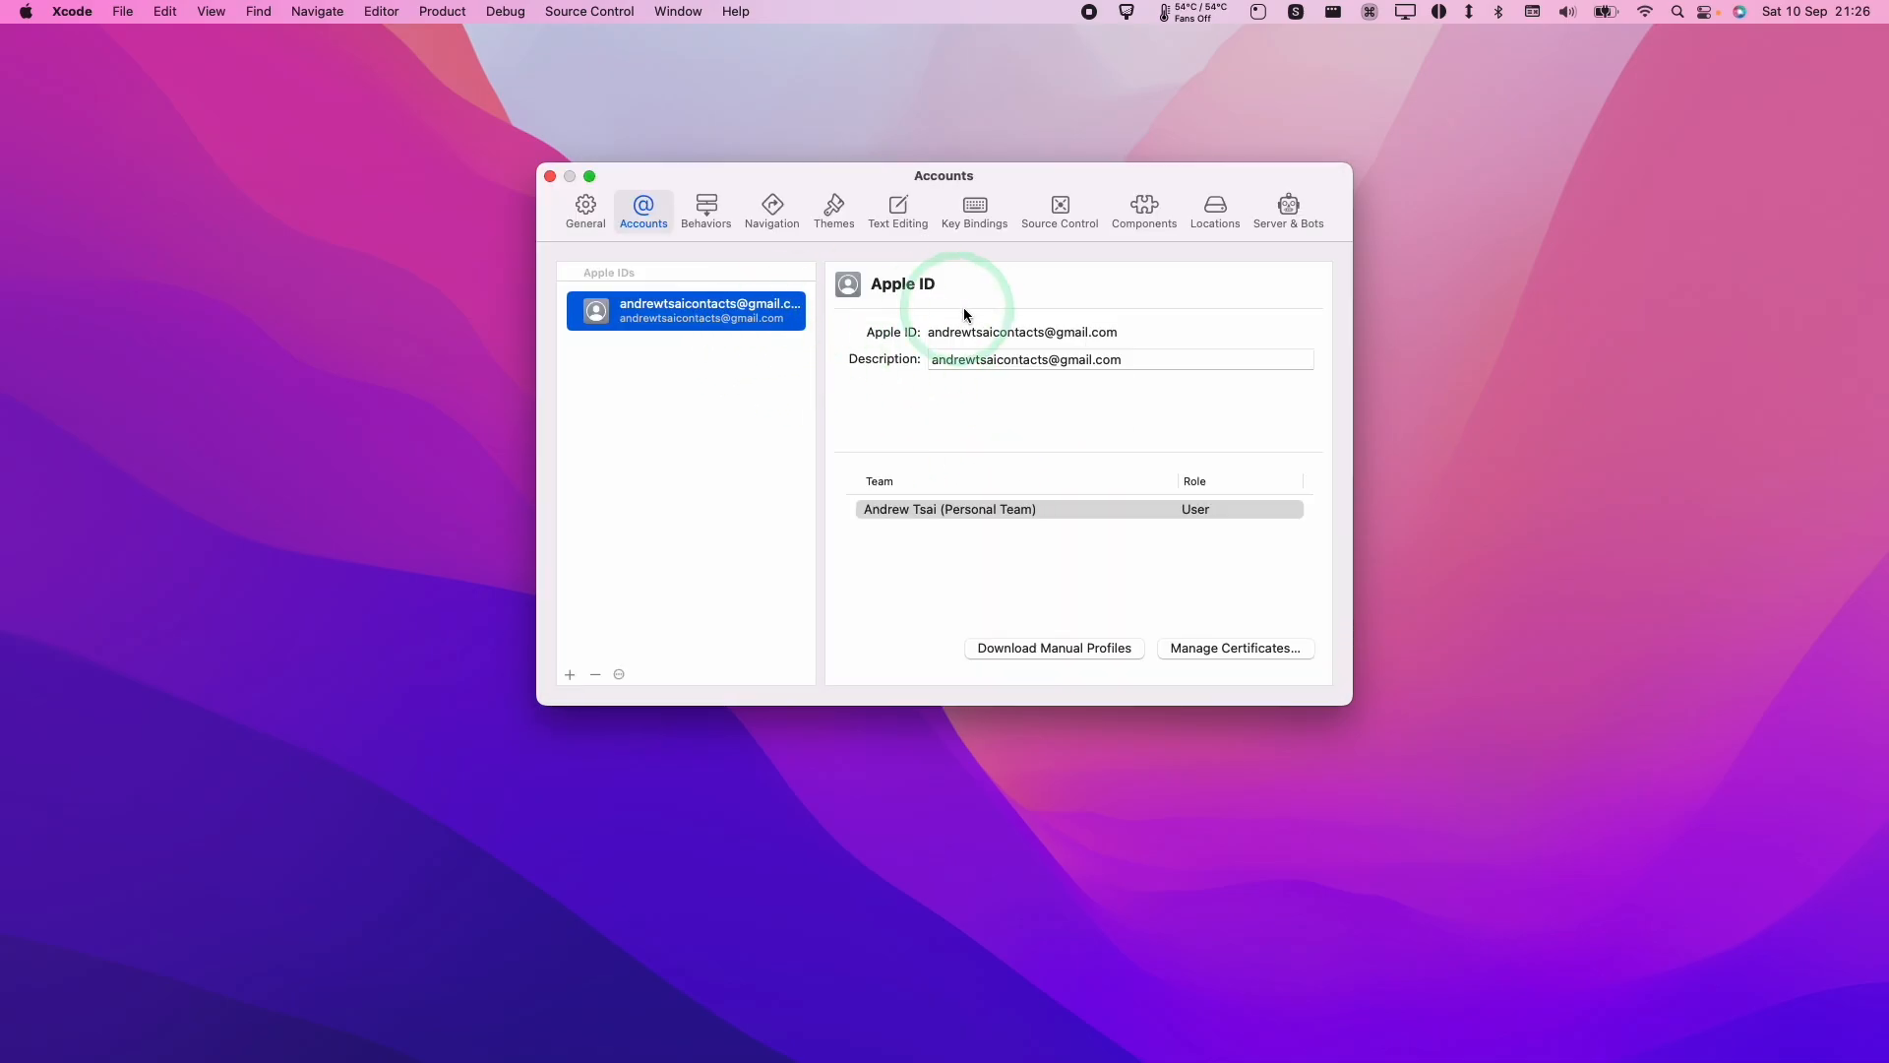
click(586, 205)
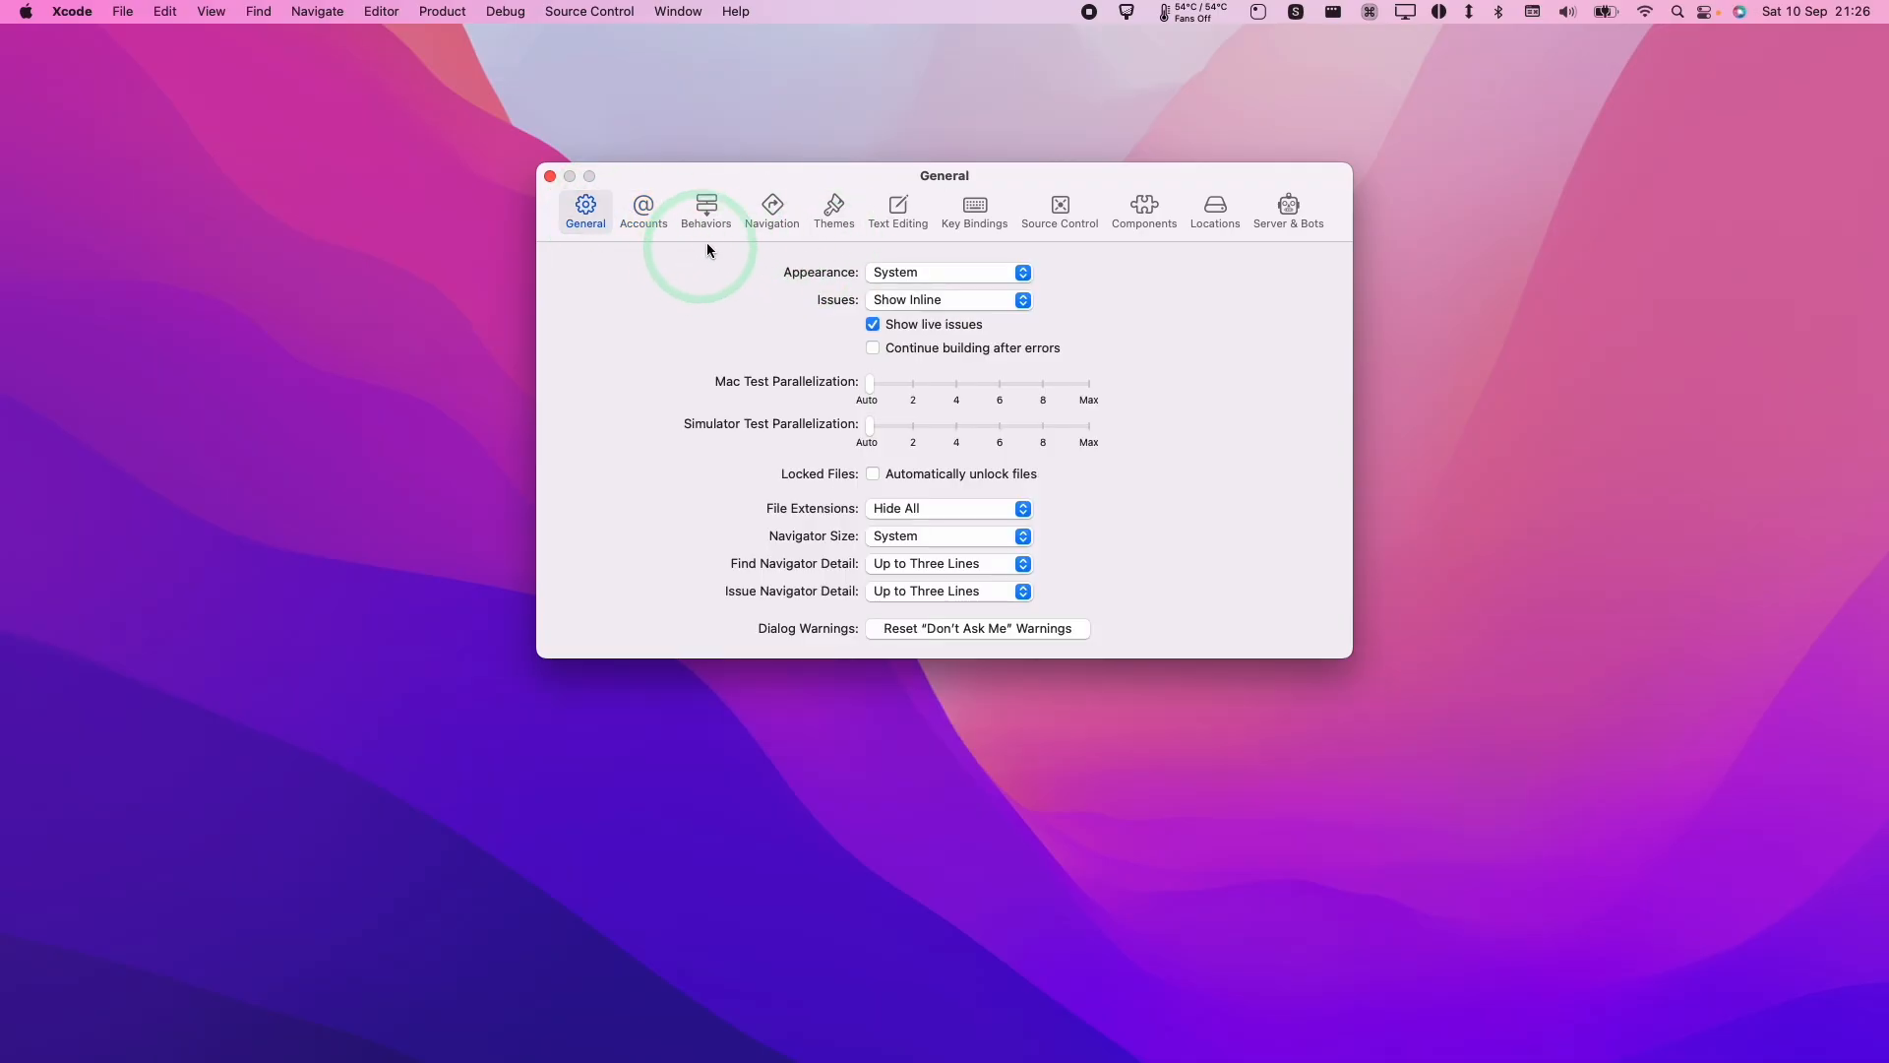
click(642, 207)
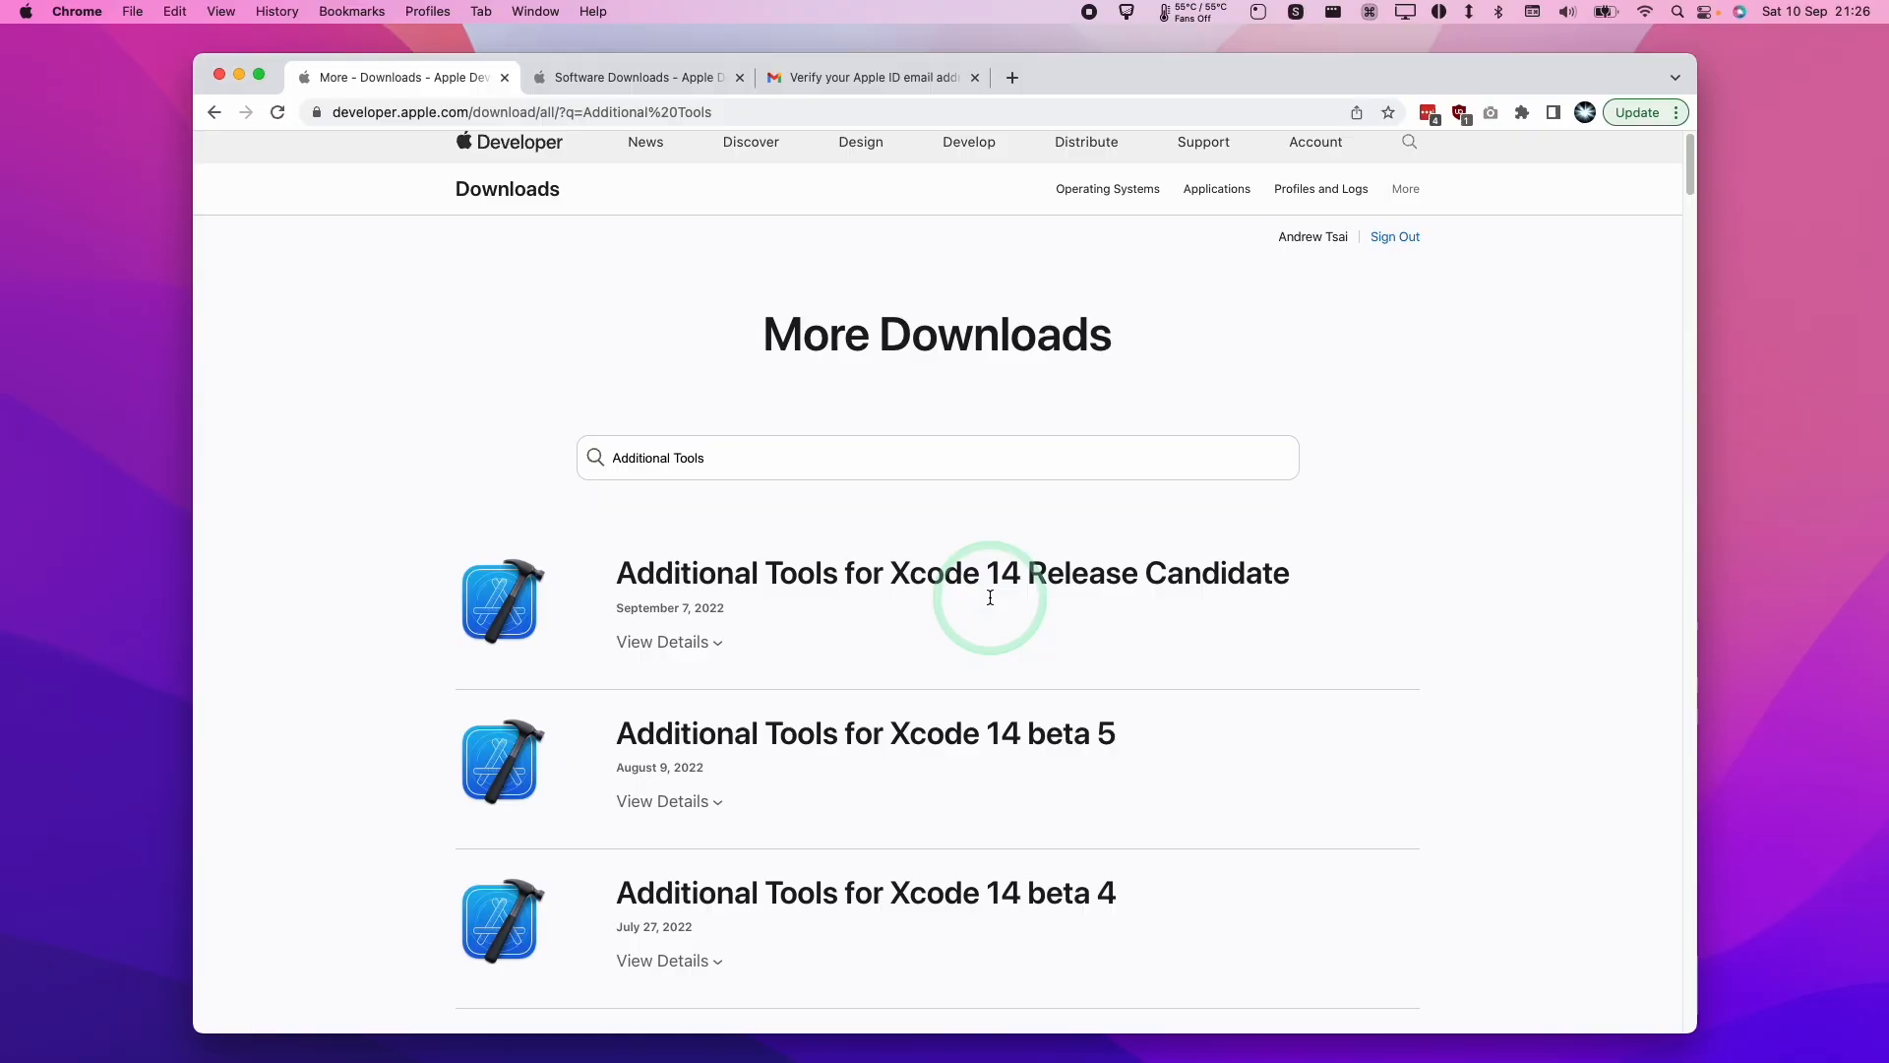
Expand Additional Tools for Xcode 14 Release Candidate to show its description and .dmg download
scroll(down, 3)
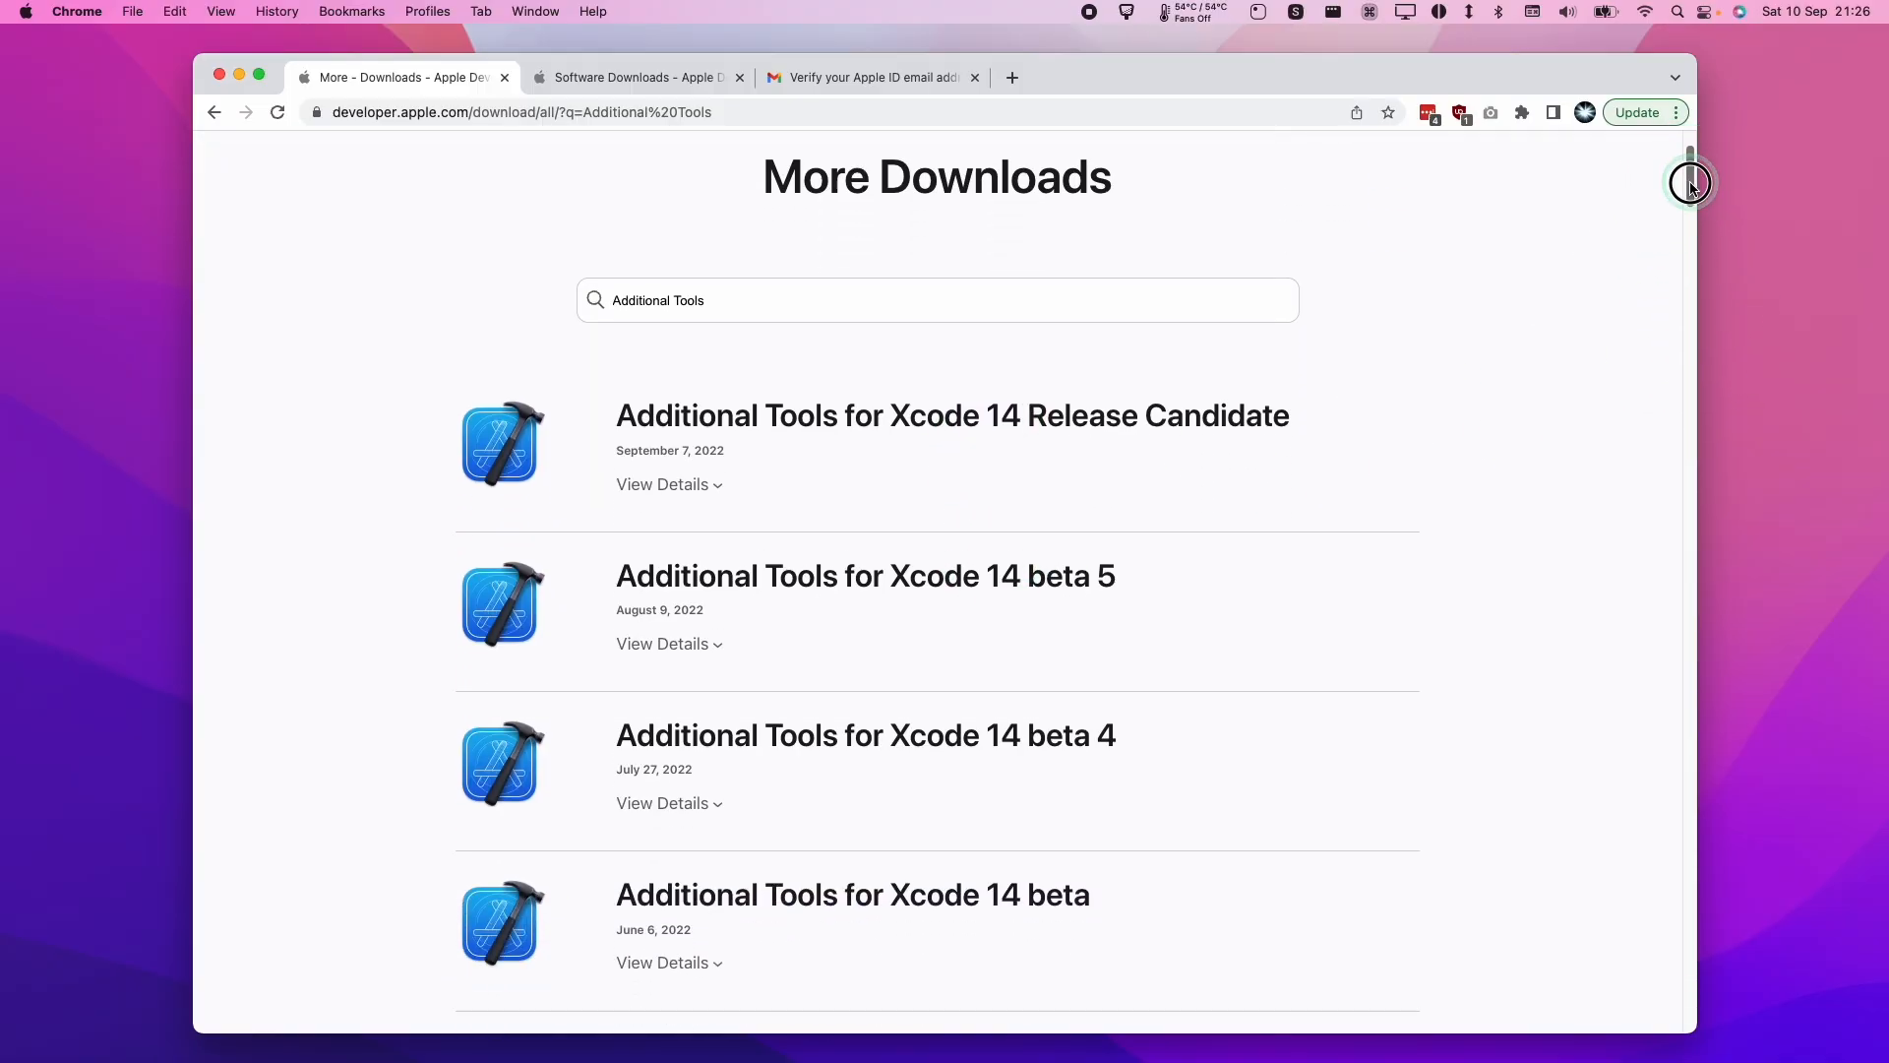
scroll(down, 3)
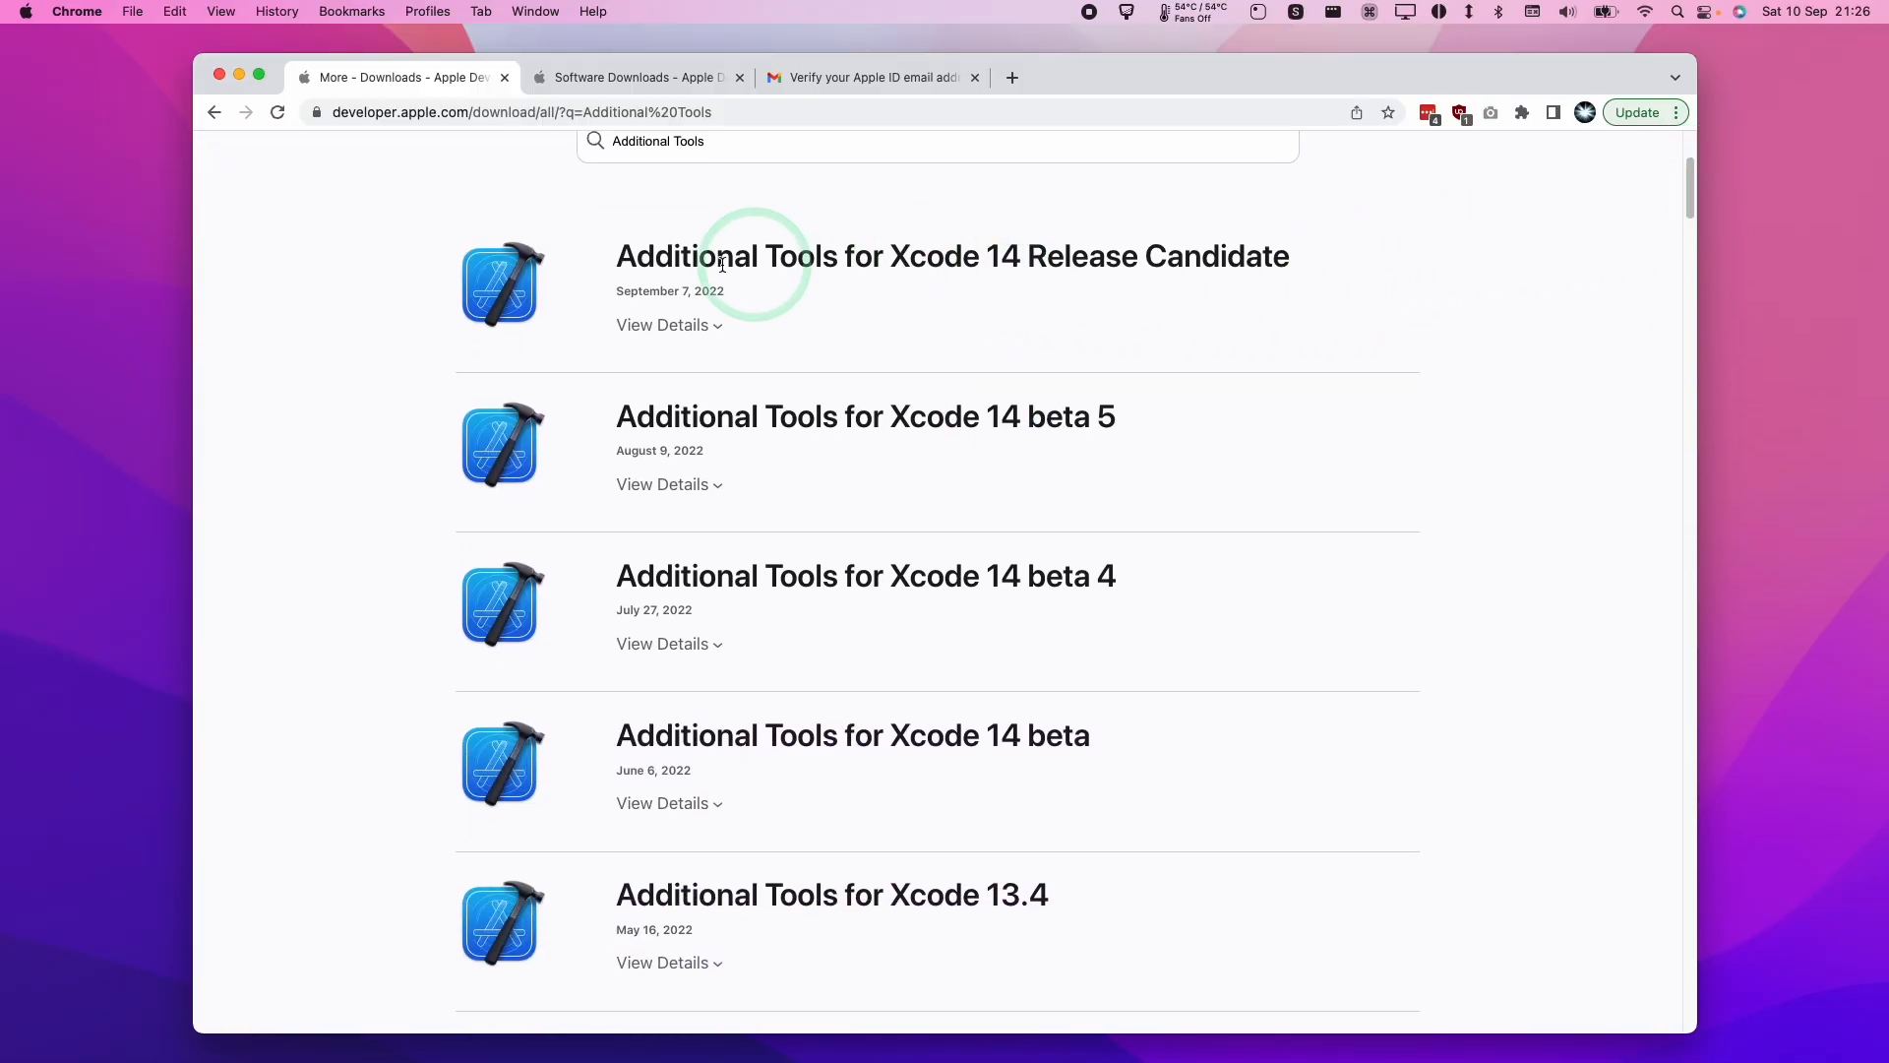
click(661, 325)
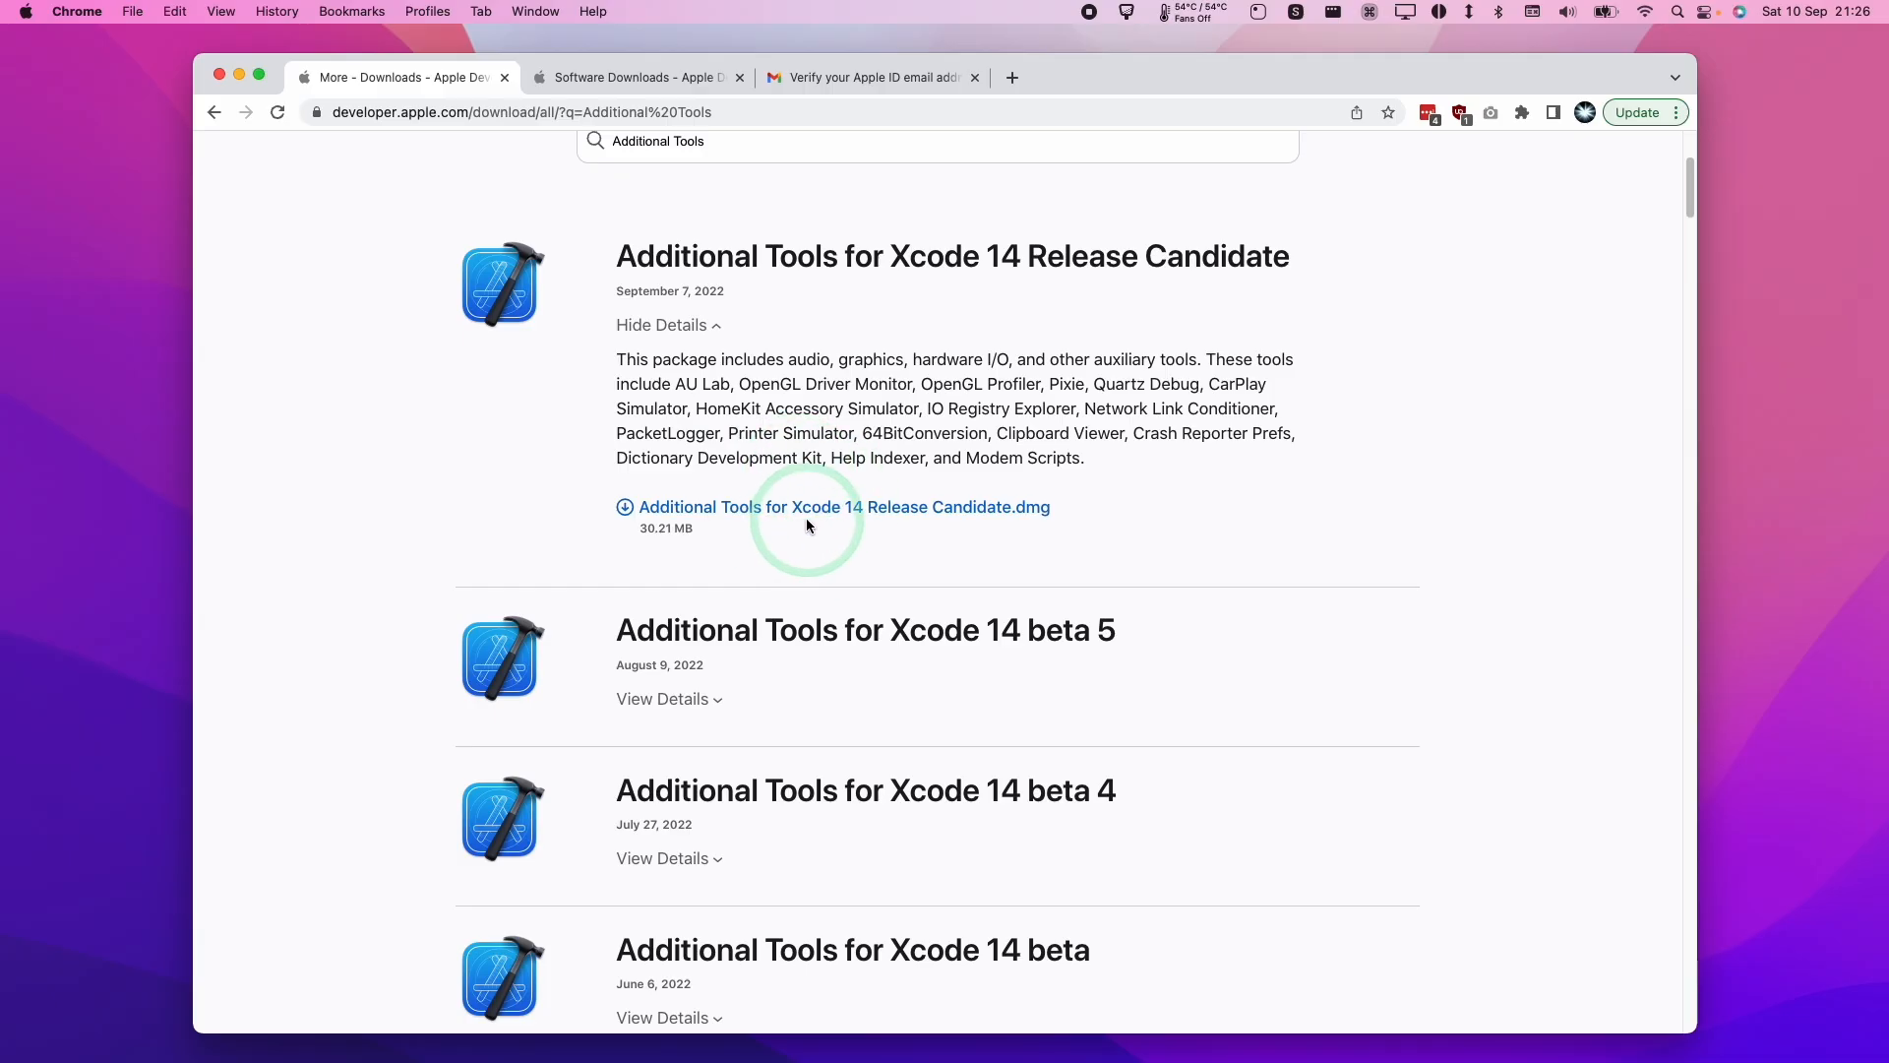
scroll(down, 3)
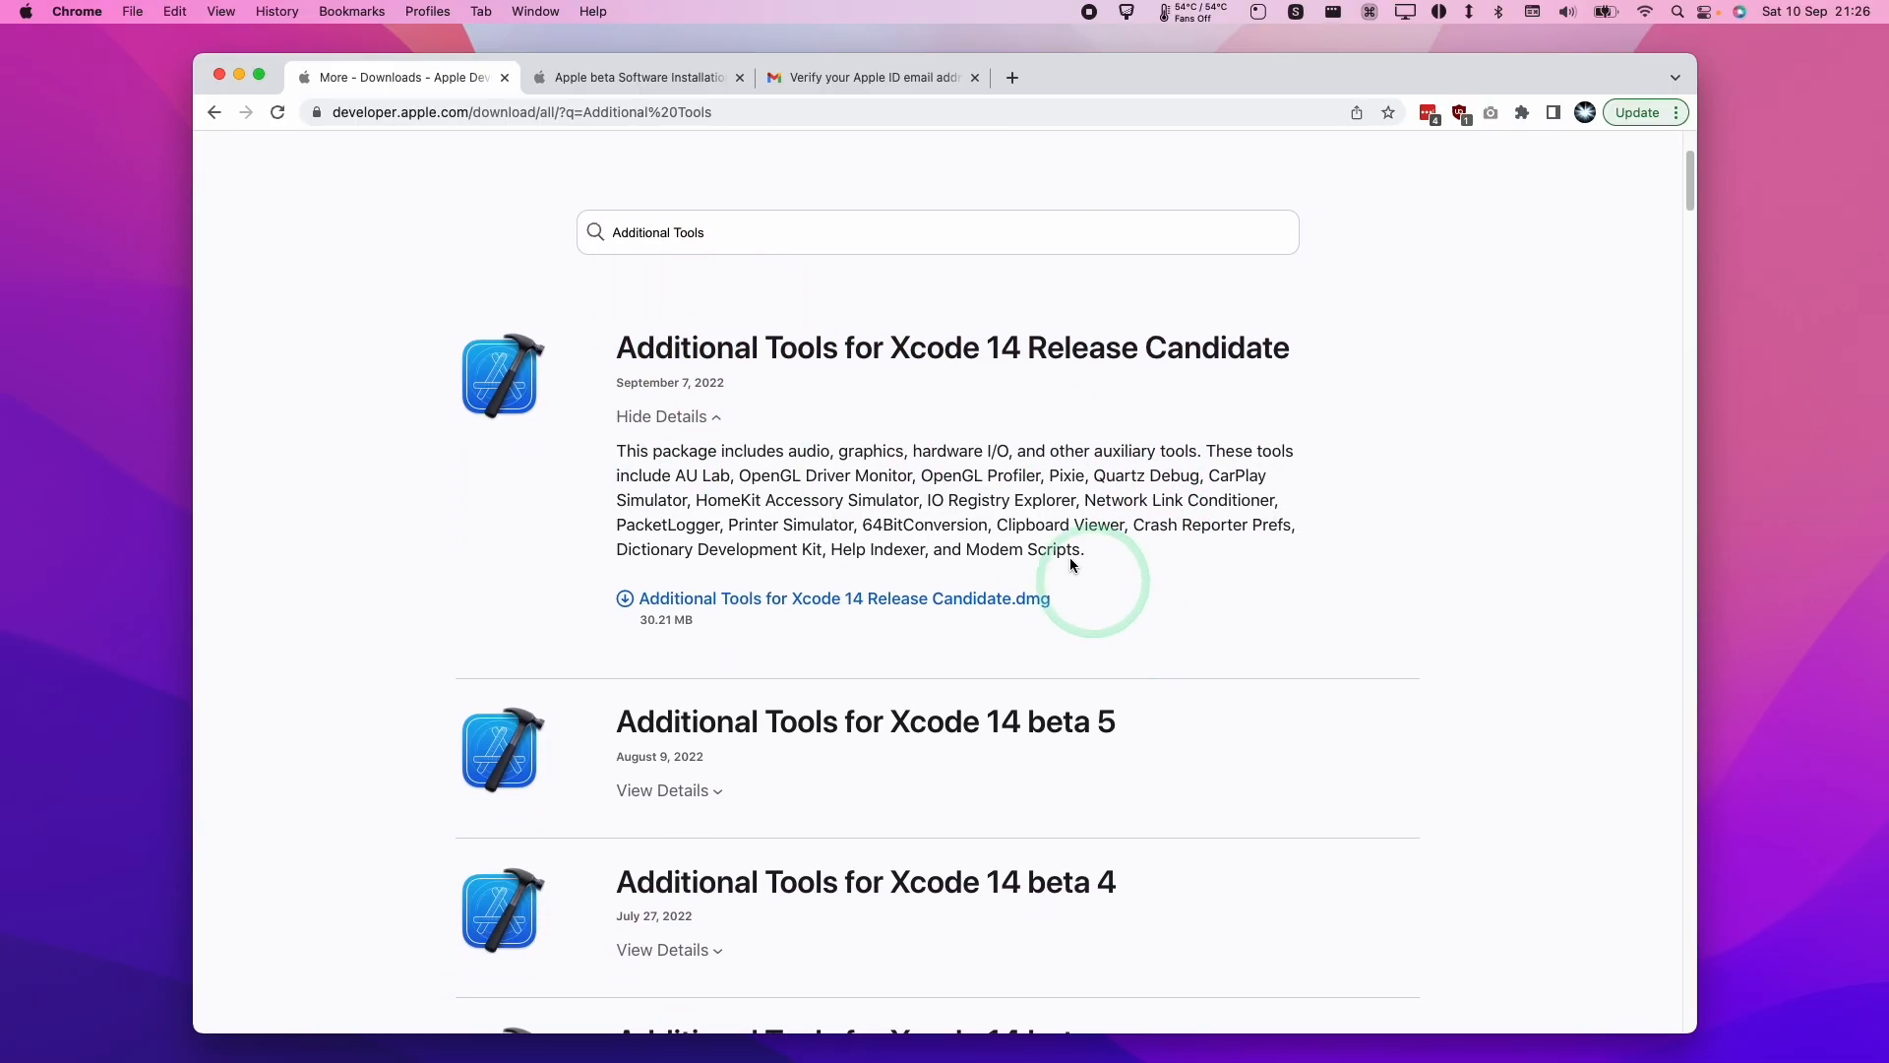
mouse_move(1062, 441)
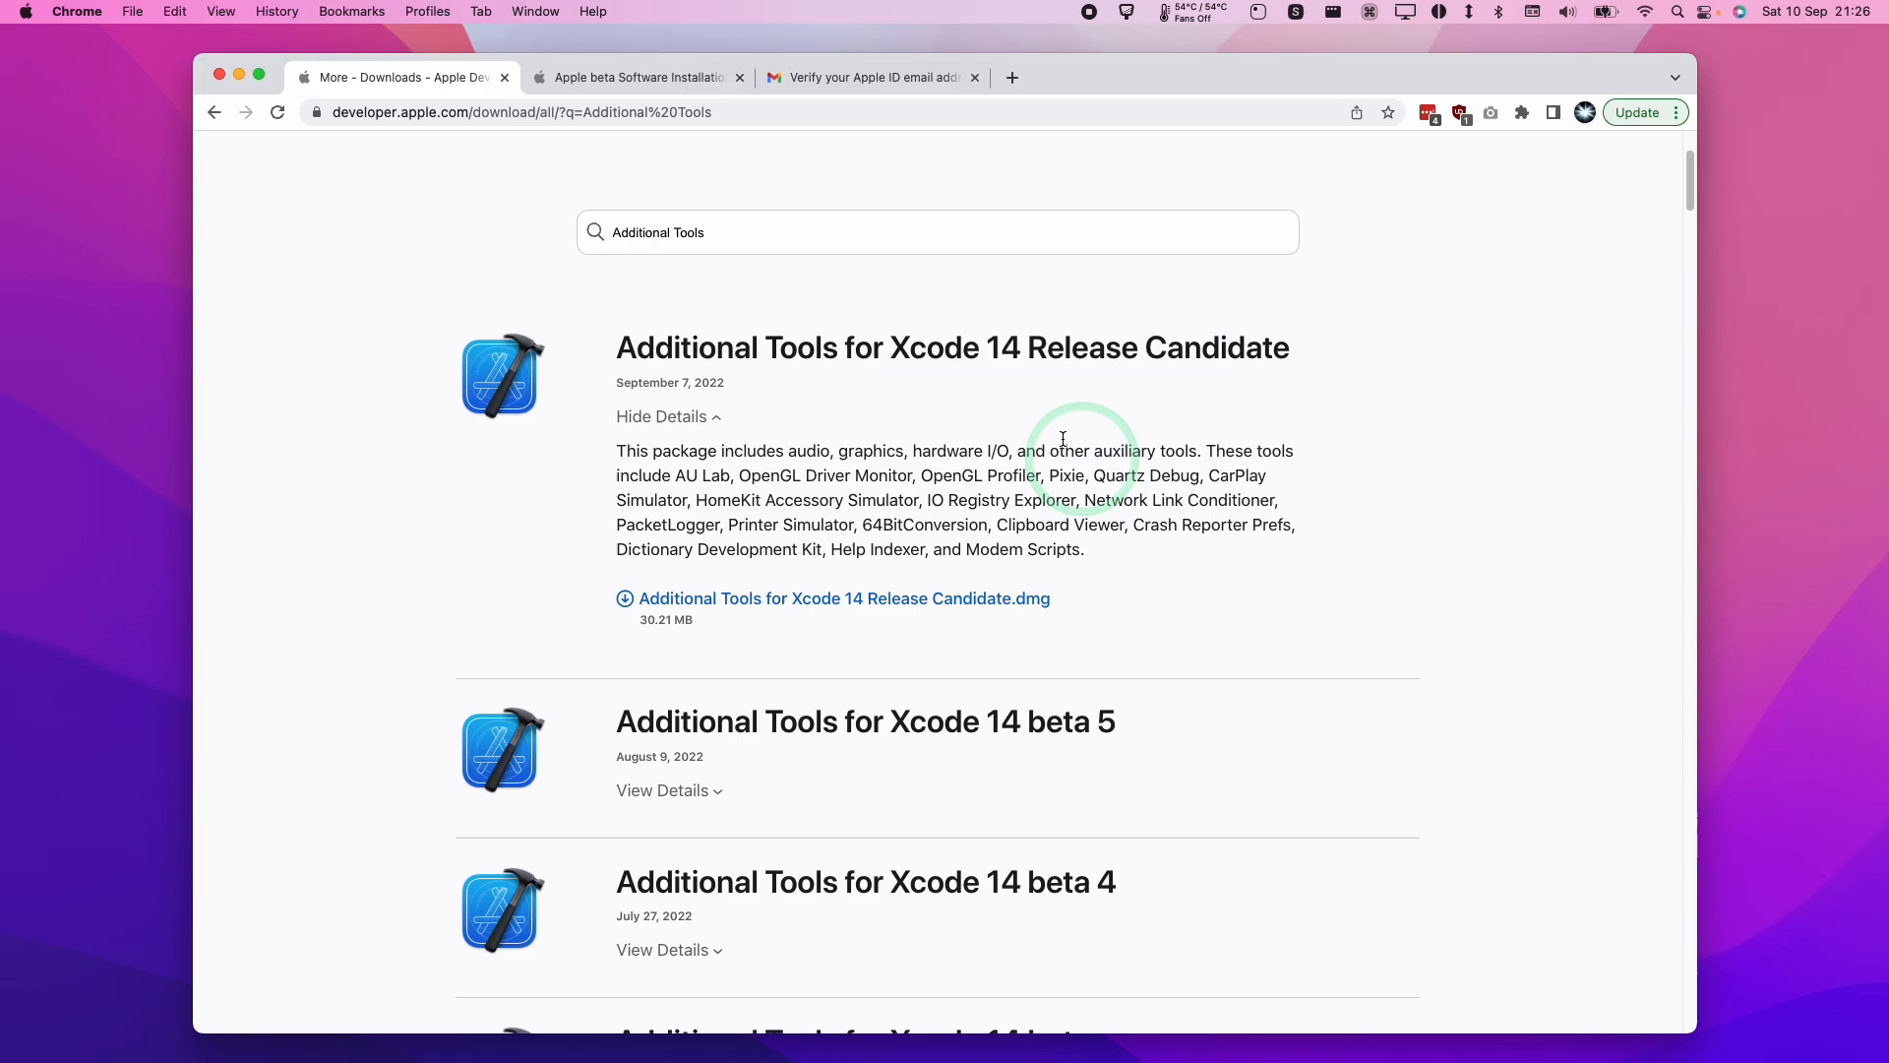